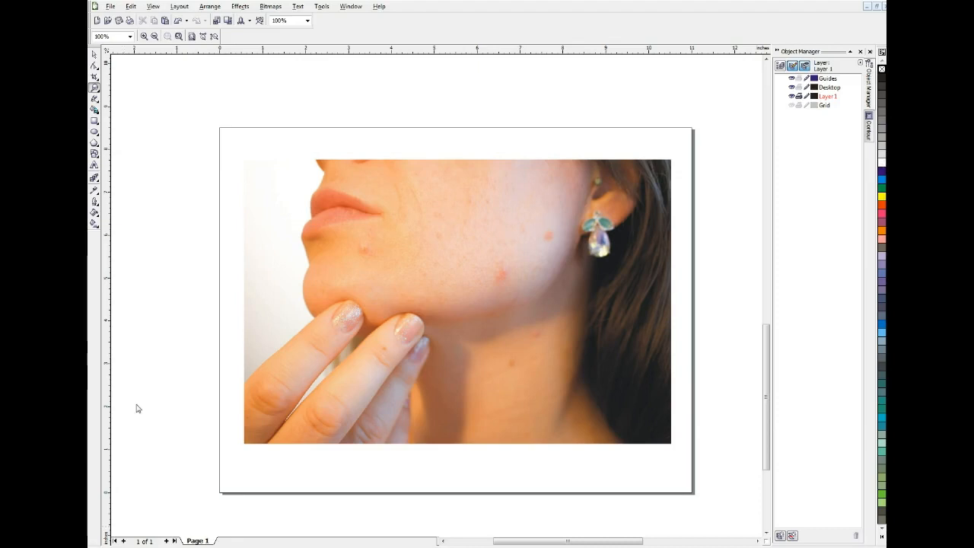
pyautogui.moveTo(134, 406)
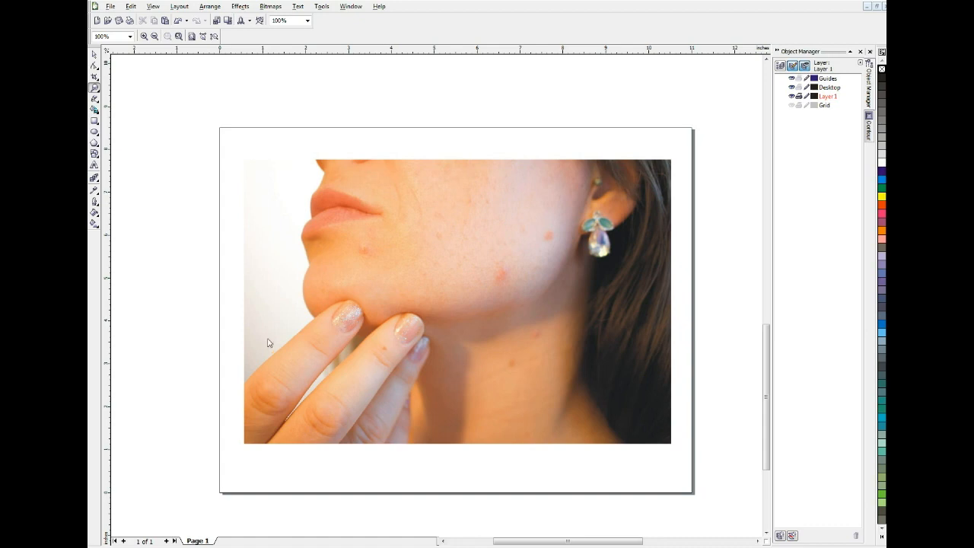
pyautogui.moveTo(225, 321)
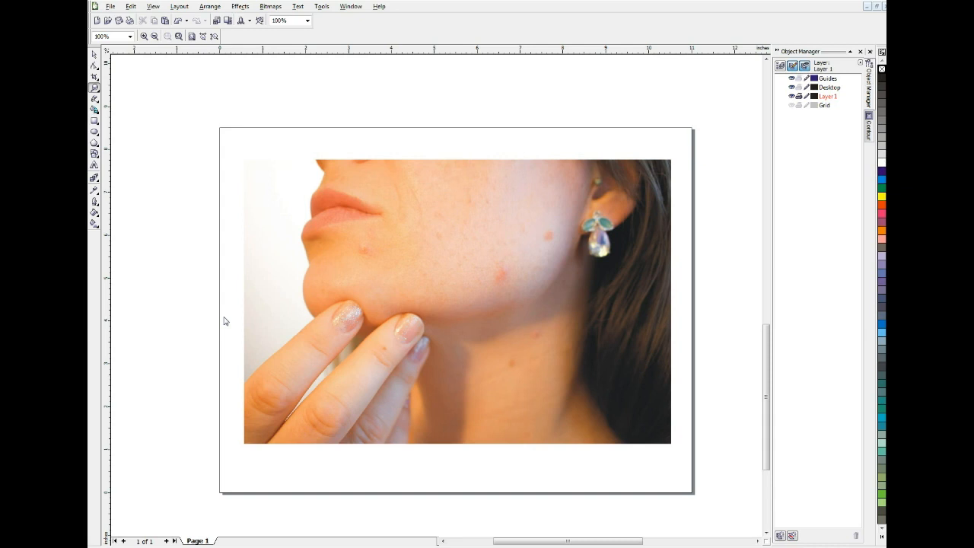
pyautogui.moveTo(236, 276)
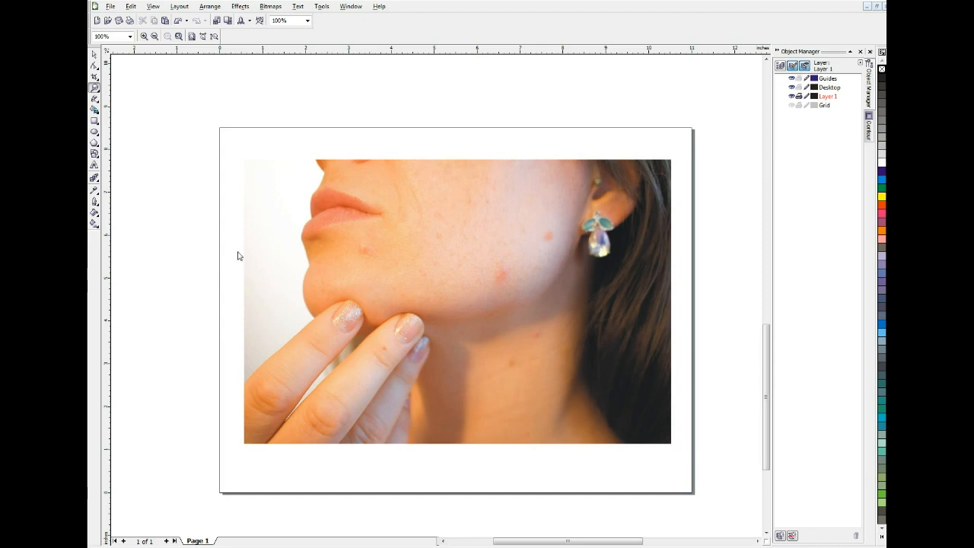
pyautogui.moveTo(233, 261)
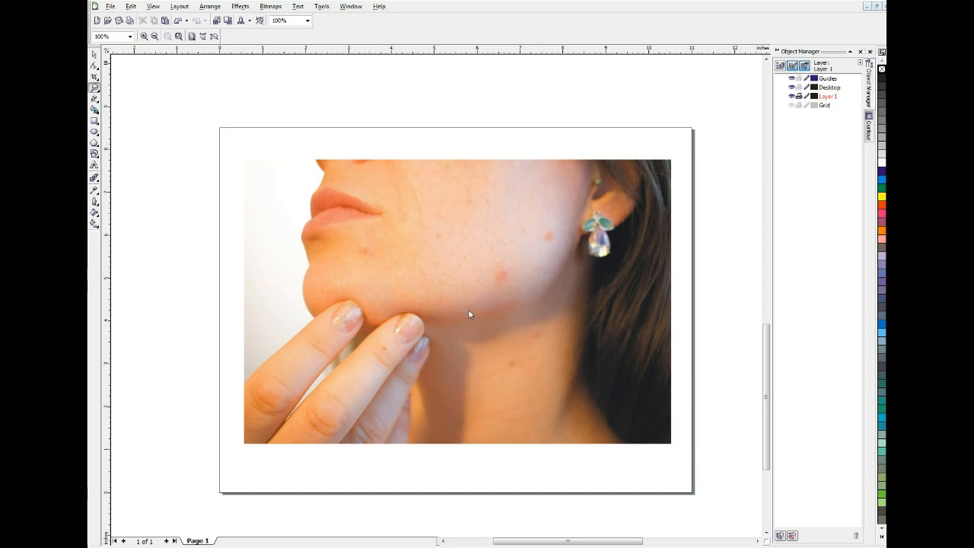
pyautogui.moveTo(398, 274)
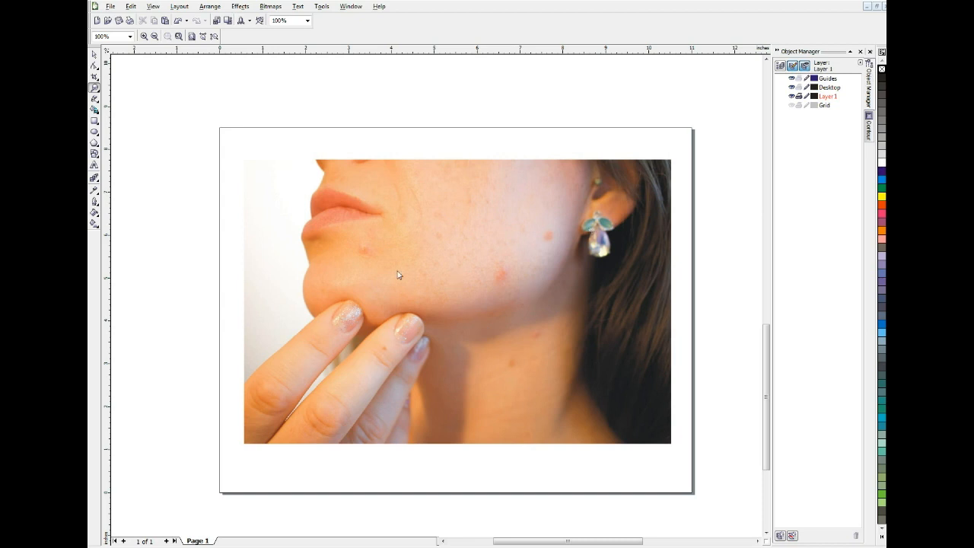
pyautogui.moveTo(521, 286)
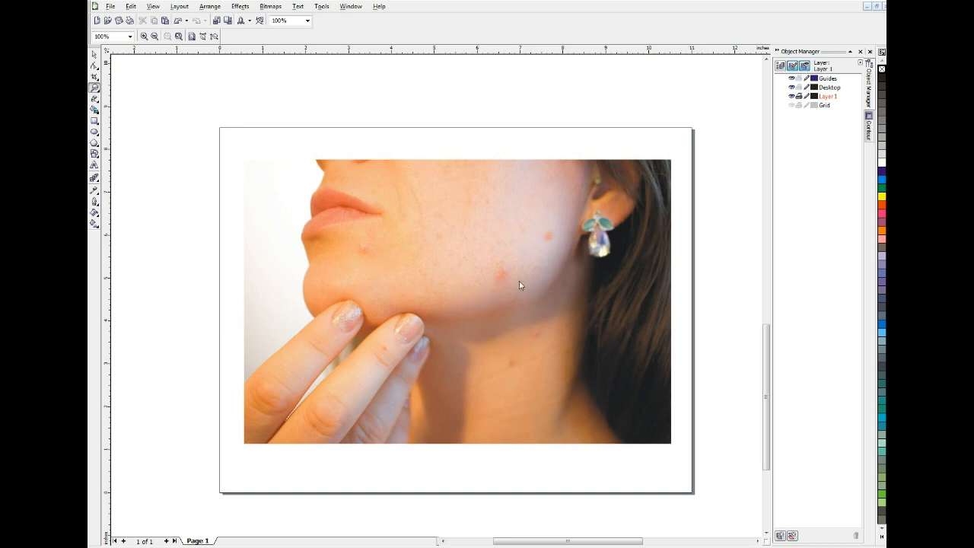
pyautogui.moveTo(539, 276)
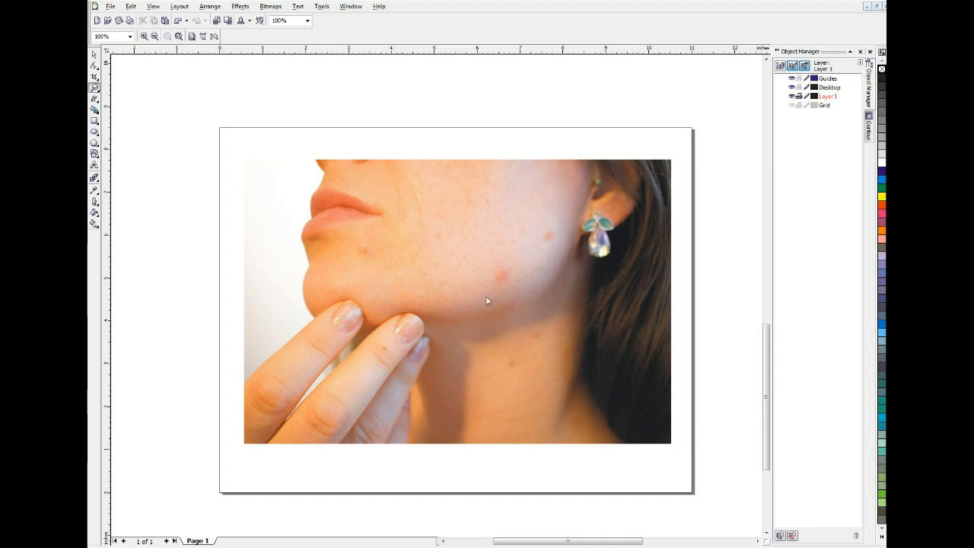
pyautogui.moveTo(314, 200)
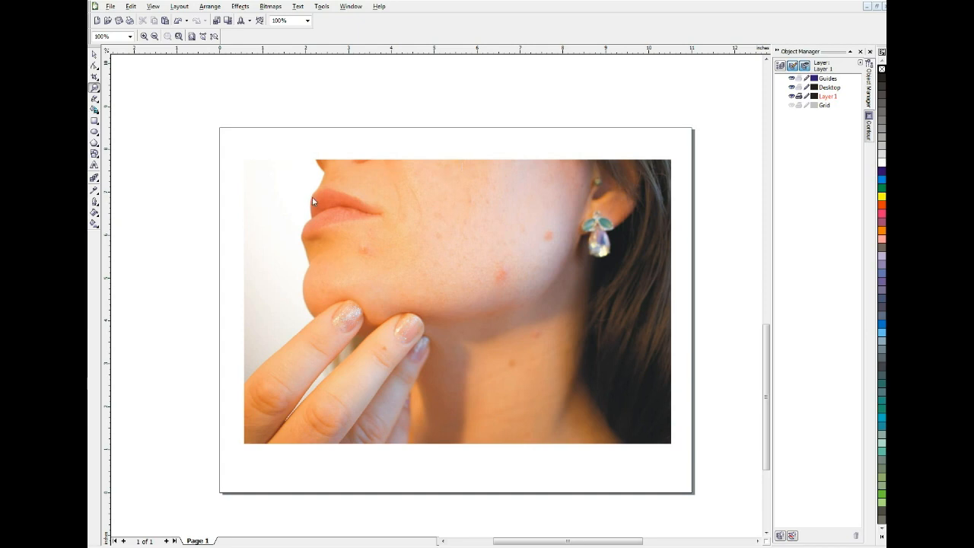
pyautogui.moveTo(311, 118)
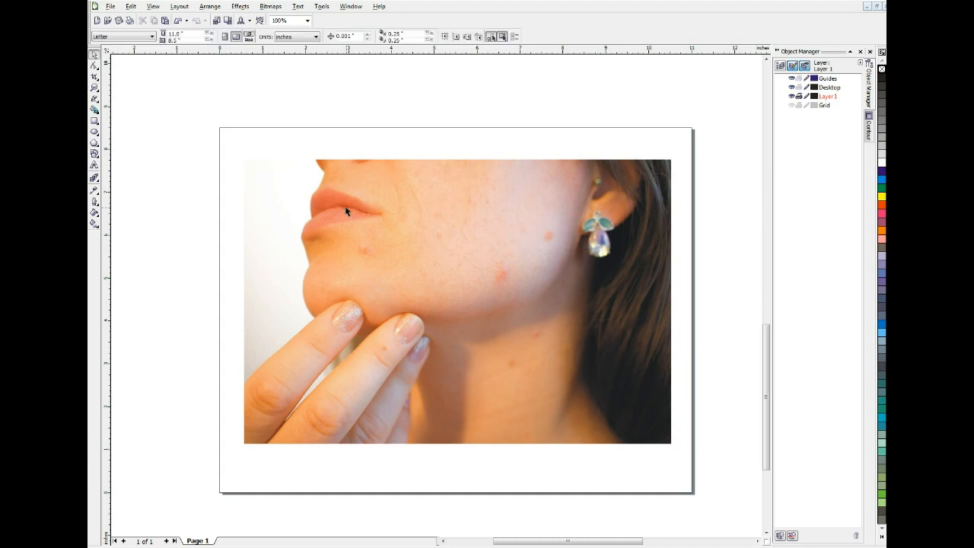
# - Convert the selected portrait photo to a 150 dpi RGB colour bitmap via Bitmaps > Convert to Bitmap
pyautogui.click(347, 213)
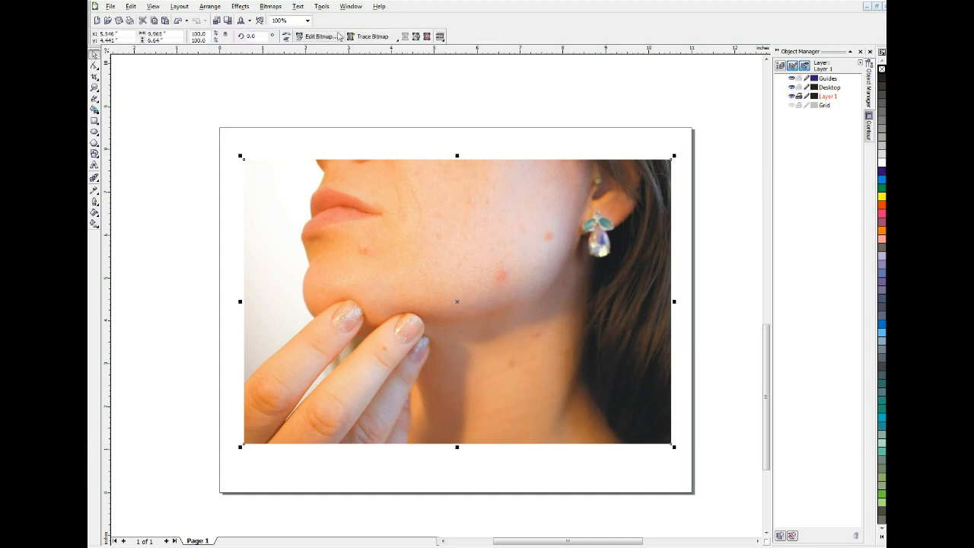
pyautogui.click(271, 6)
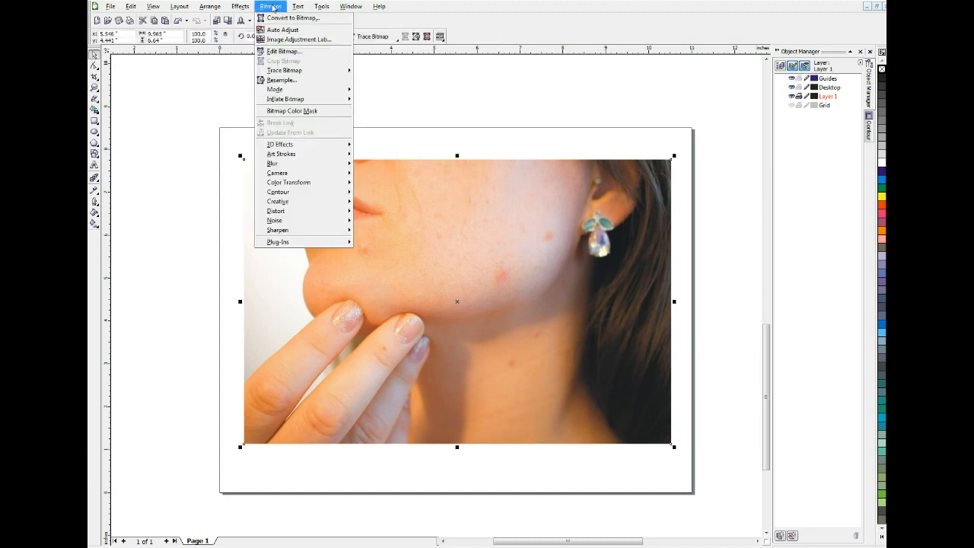
pyautogui.moveTo(292, 19)
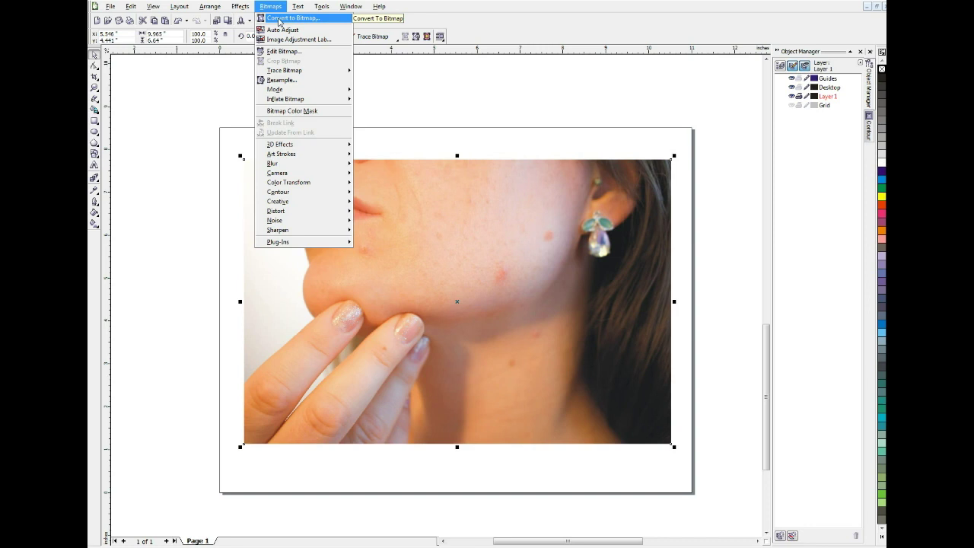
pyautogui.click(292, 18)
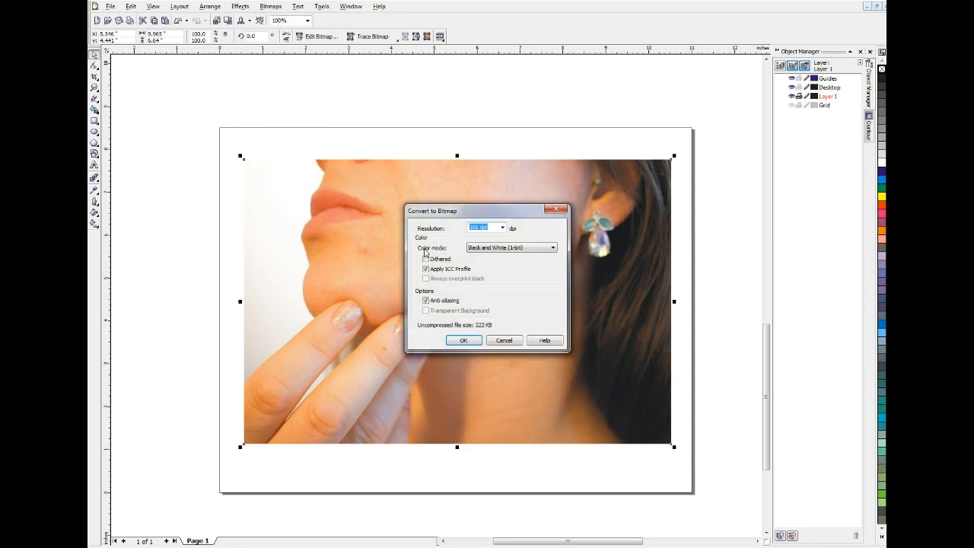
pyautogui.write('1')
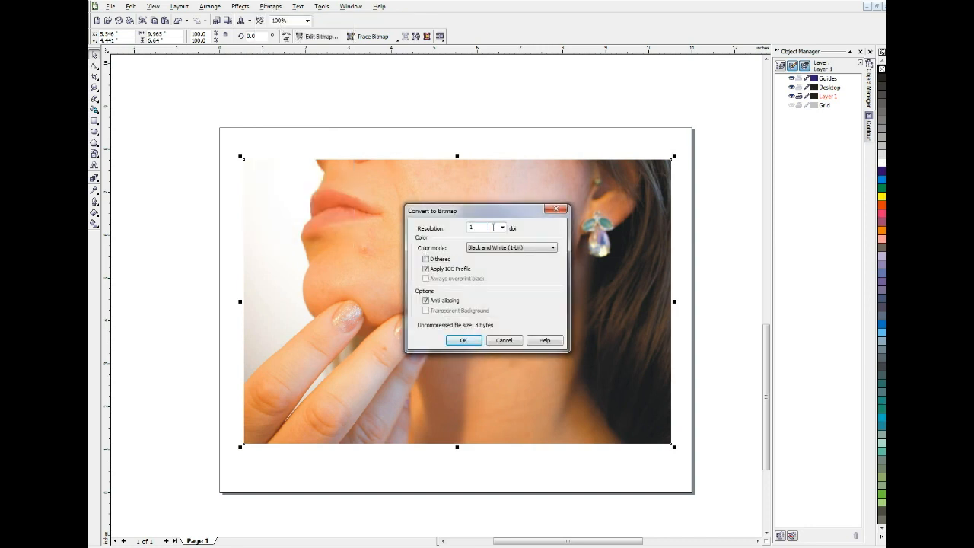
pyautogui.write('150')
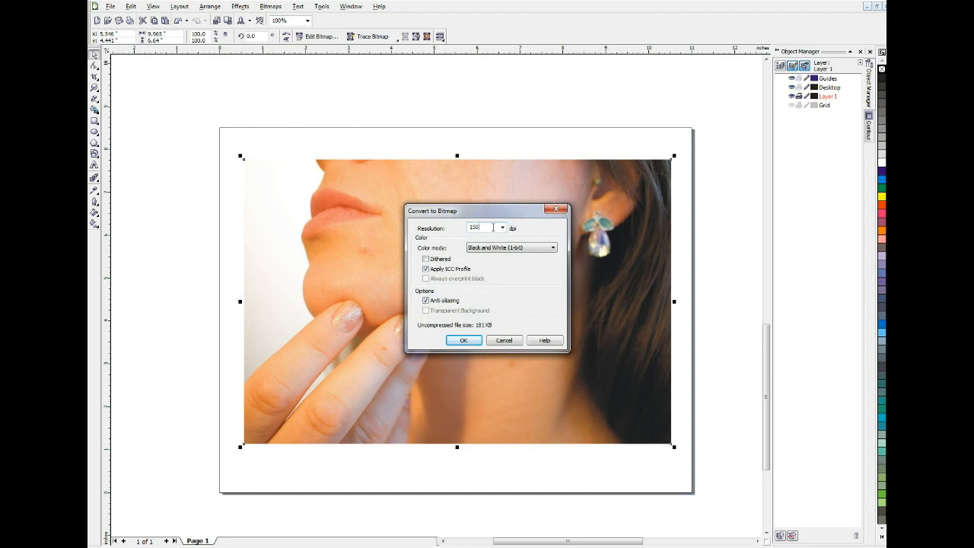
pyautogui.click(554, 246)
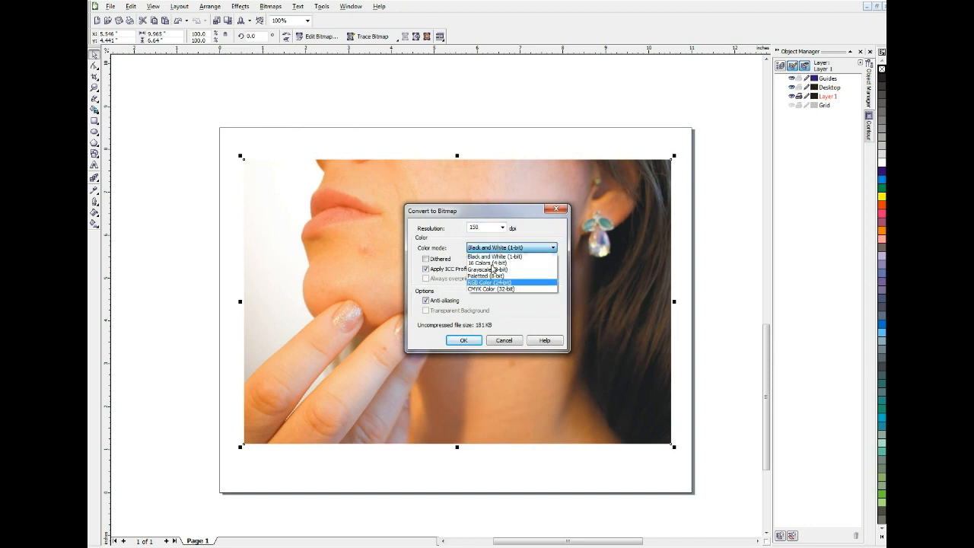
pyautogui.click(490, 282)
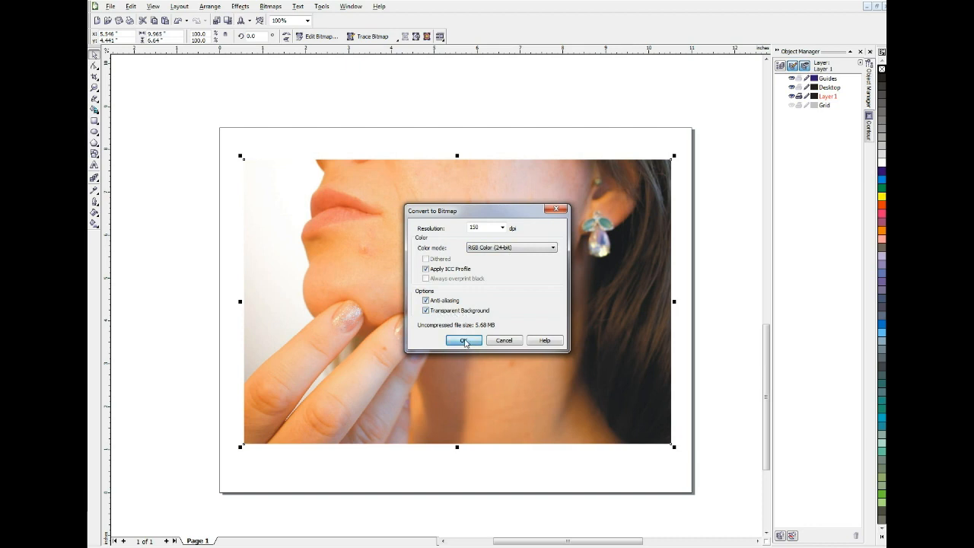
pyautogui.click(460, 341)
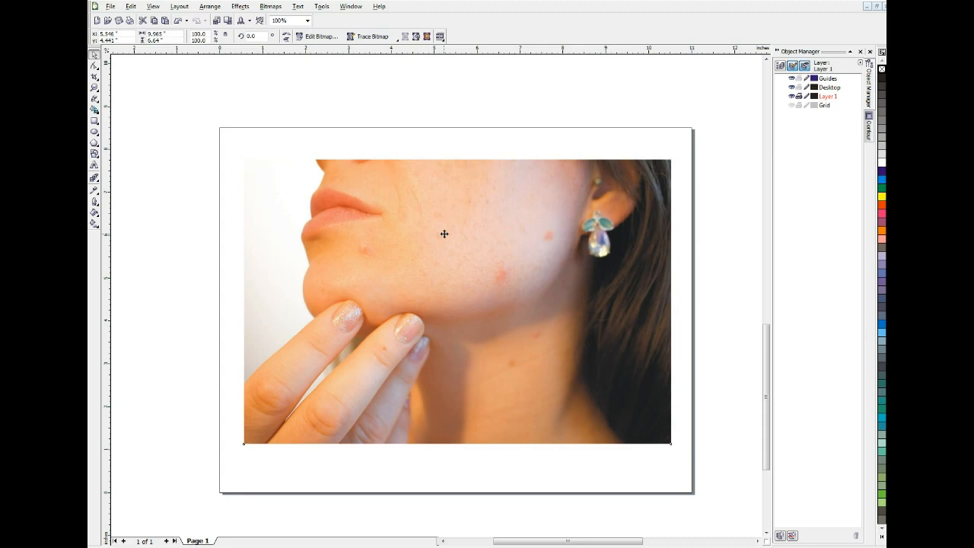
# - Send the converted portrait bitmap to Corel PHOTO-PAINT for editing
pyautogui.click(445, 234)
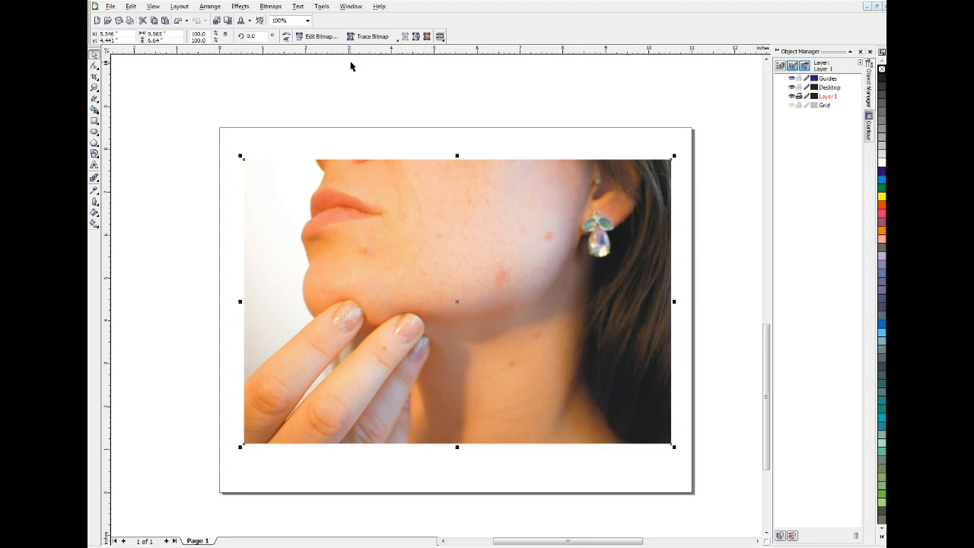
pyautogui.moveTo(311, 37)
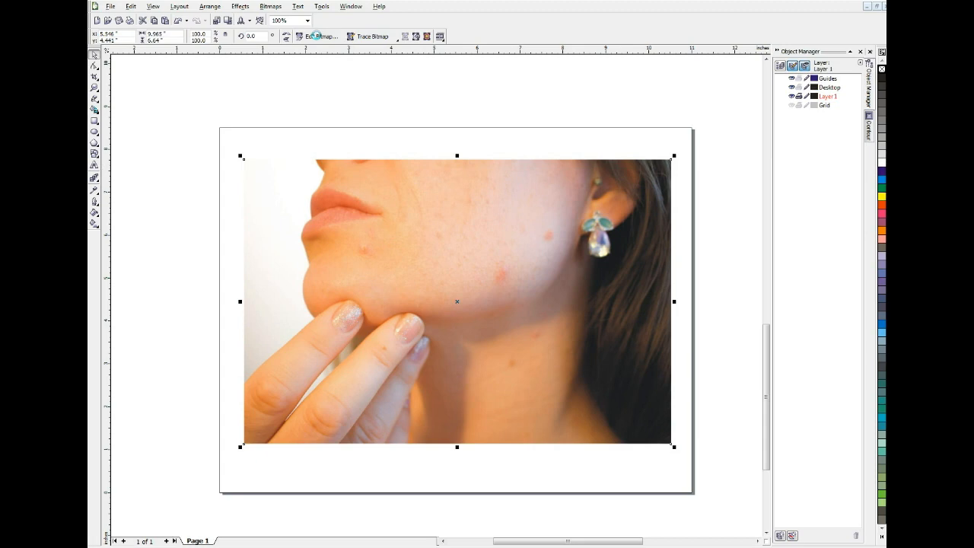
pyautogui.click(318, 37)
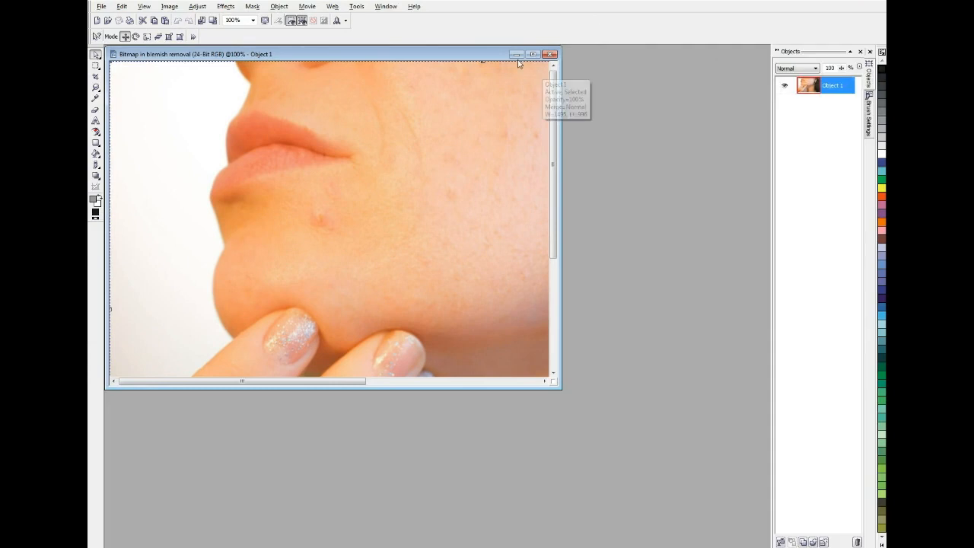
# - Maximize the image window and choose the Clone tool for the cheek blemishes
pyautogui.click(543, 53)
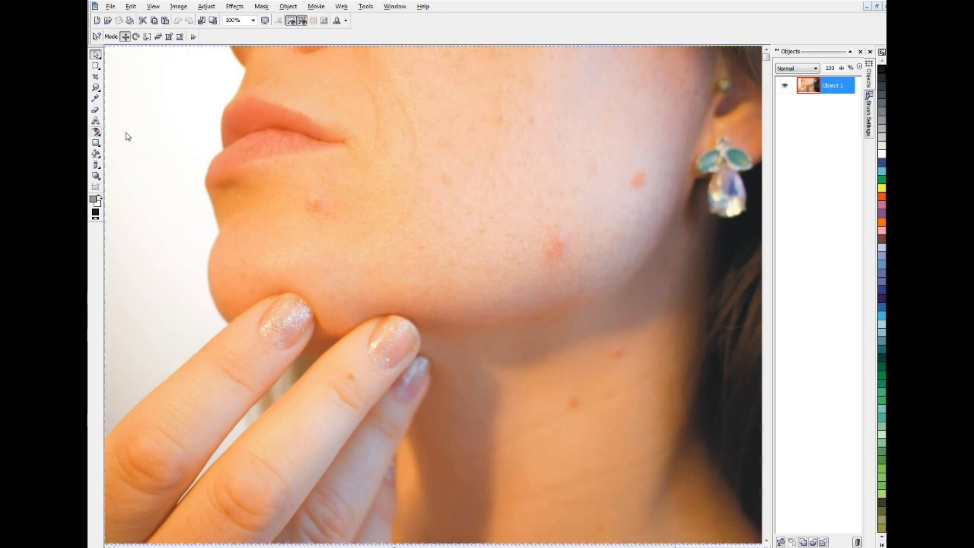
pyautogui.click(94, 131)
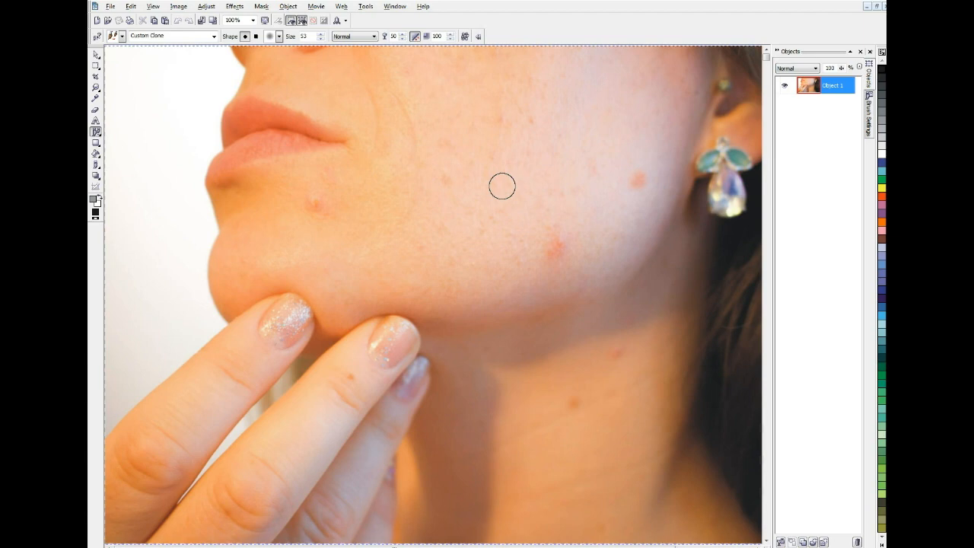
pyautogui.moveTo(512, 213)
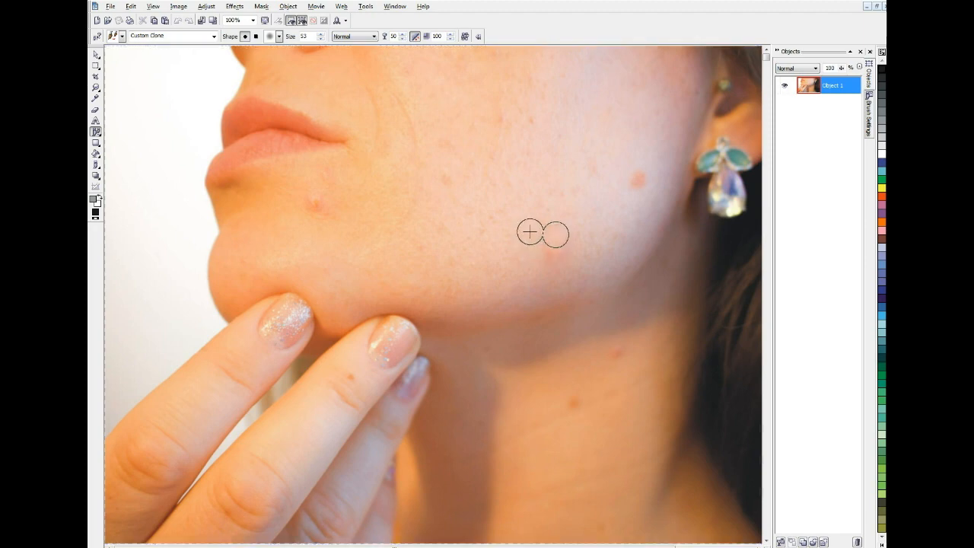
pyautogui.moveTo(557, 250)
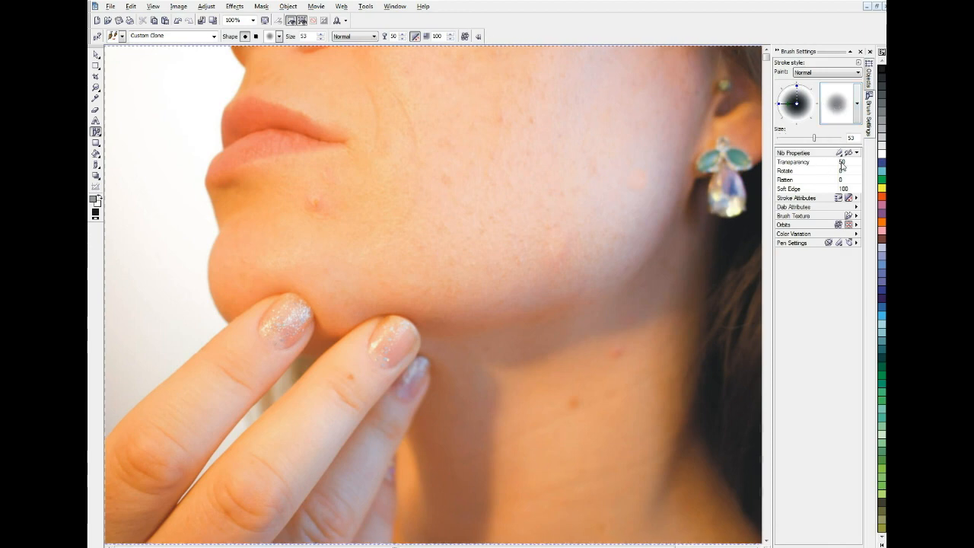
pyautogui.moveTo(324, 179)
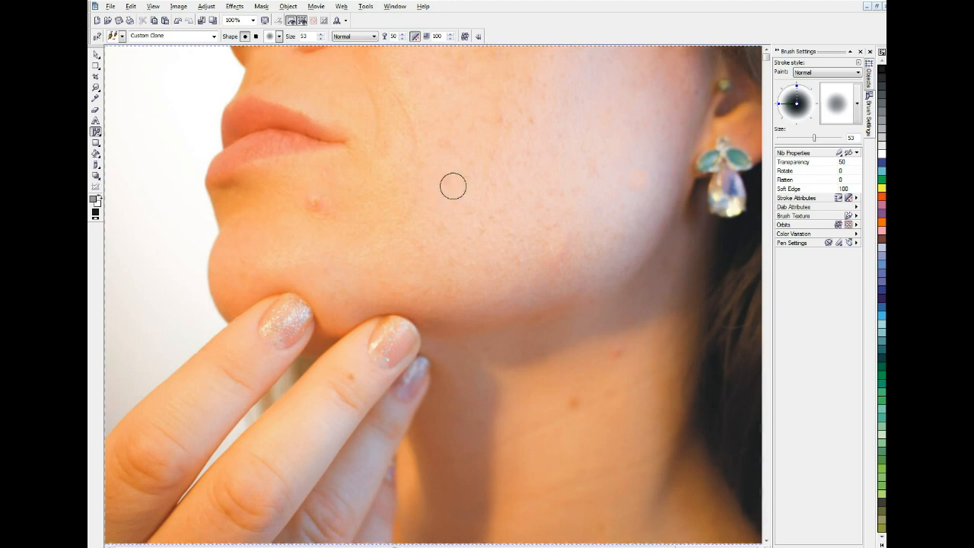
# - Clone clean skin over the blemishes on the chin and jaw
pyautogui.click(453, 186)
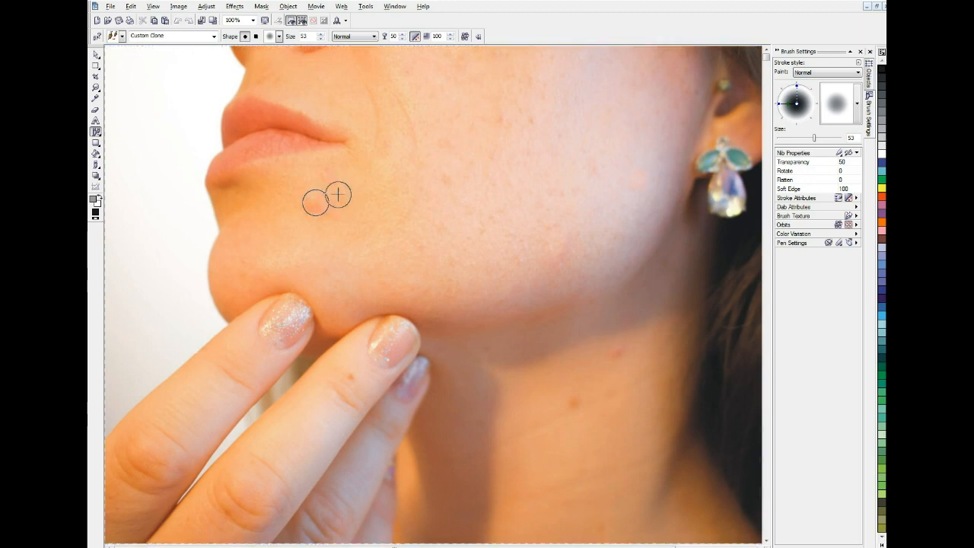
pyautogui.click(312, 204)
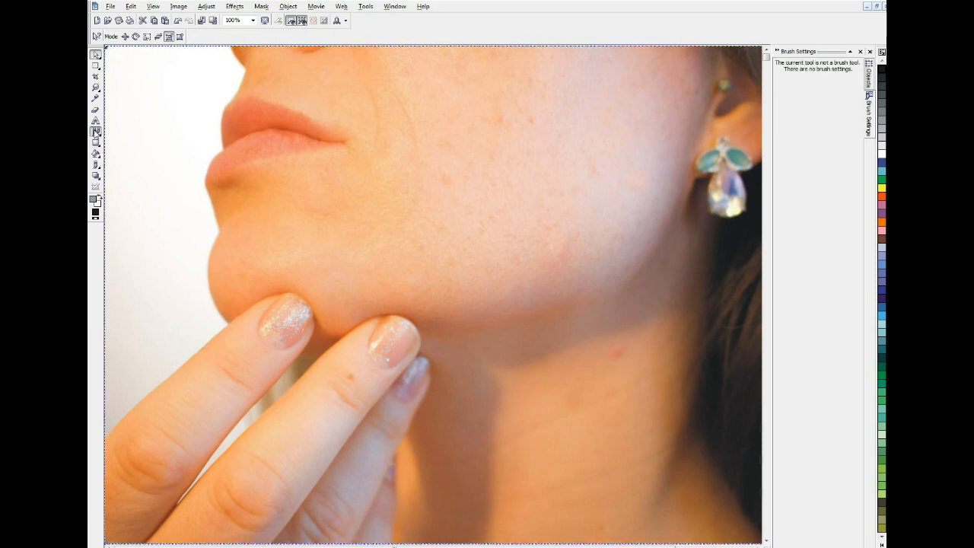
pyautogui.click(94, 131)
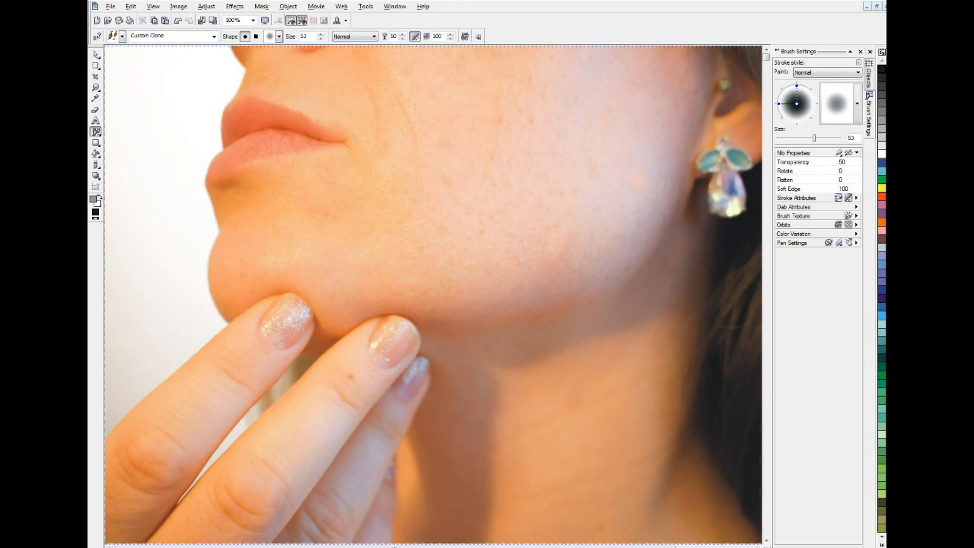
pyautogui.moveTo(517, 203)
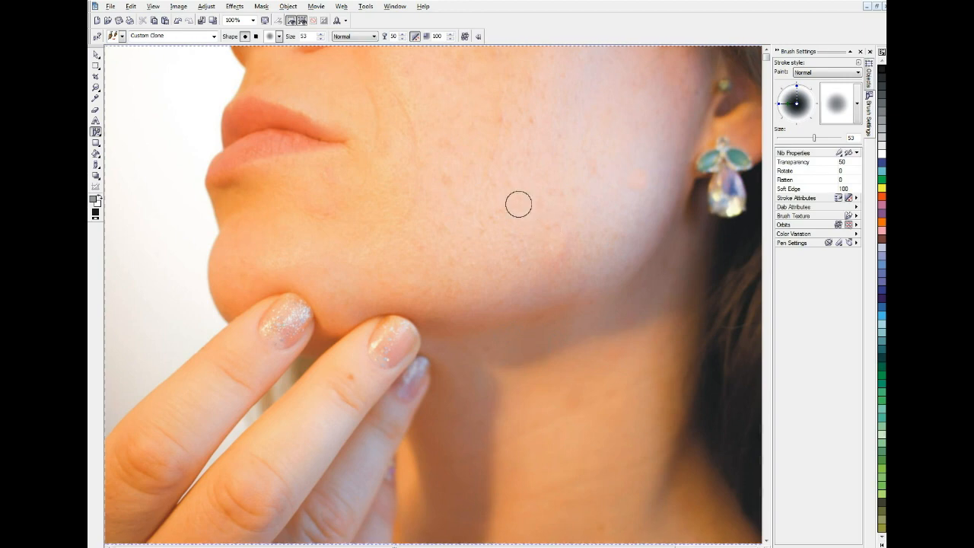
pyautogui.moveTo(463, 133)
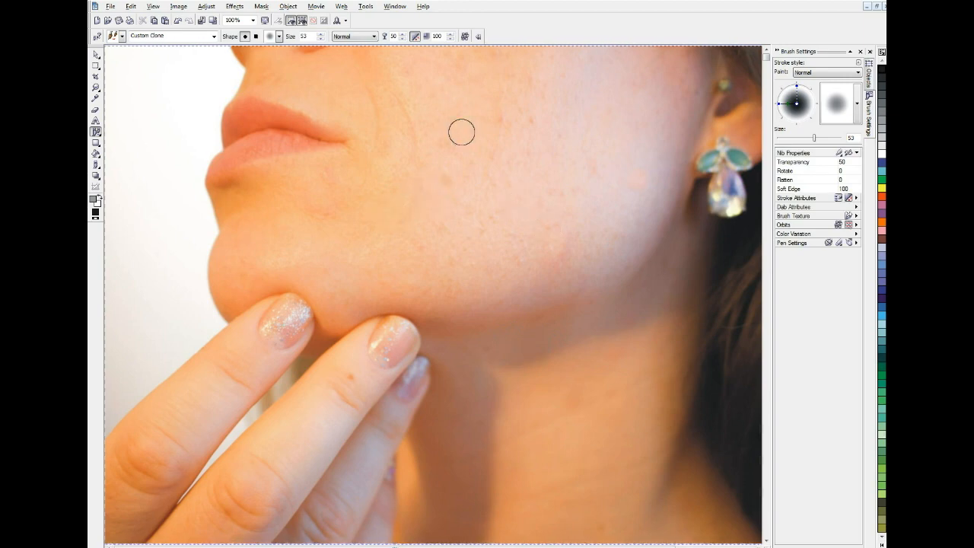
pyautogui.moveTo(520, 119)
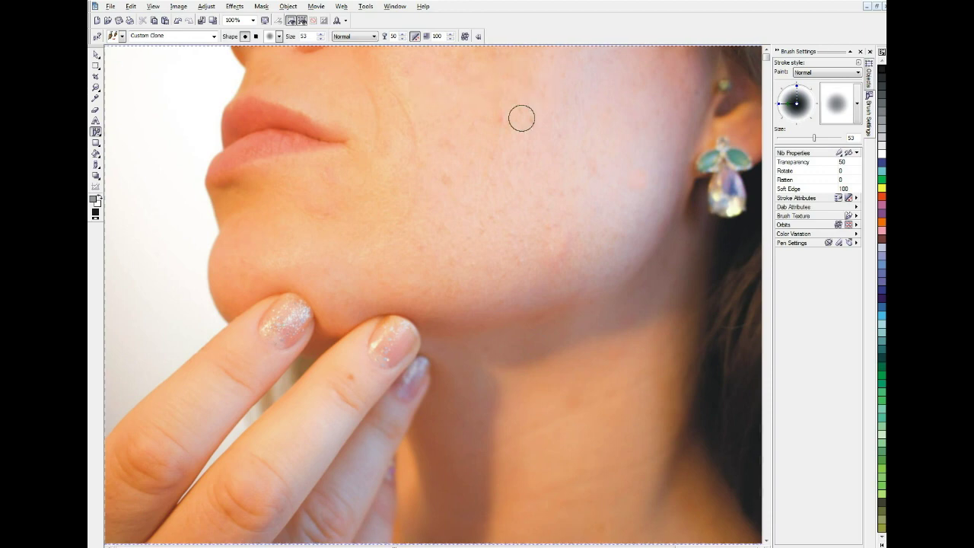
pyautogui.moveTo(576, 155)
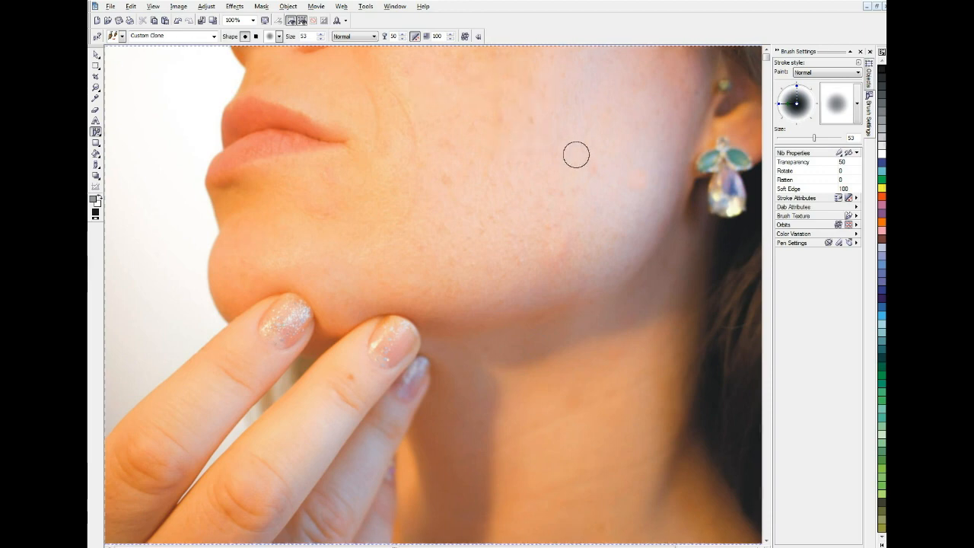
pyautogui.moveTo(478, 131)
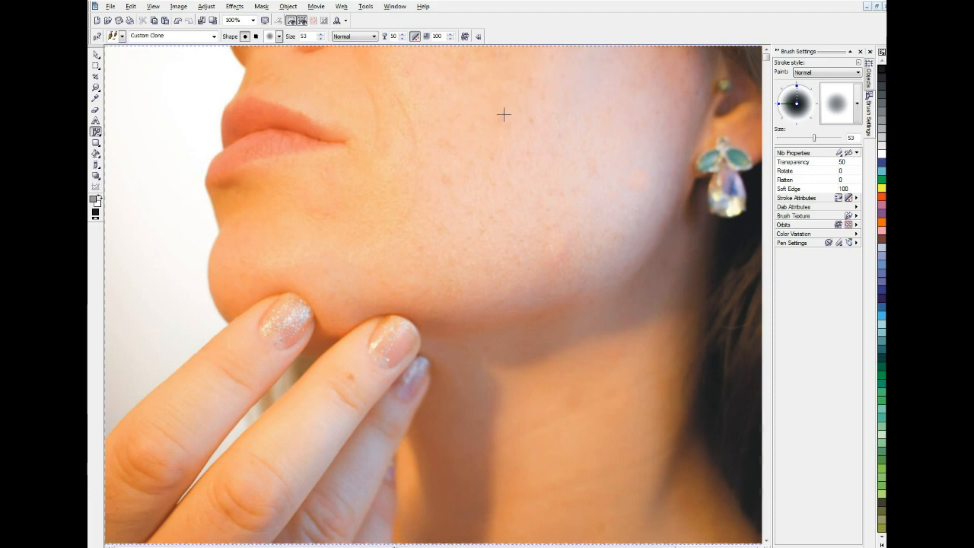
pyautogui.moveTo(192, 410)
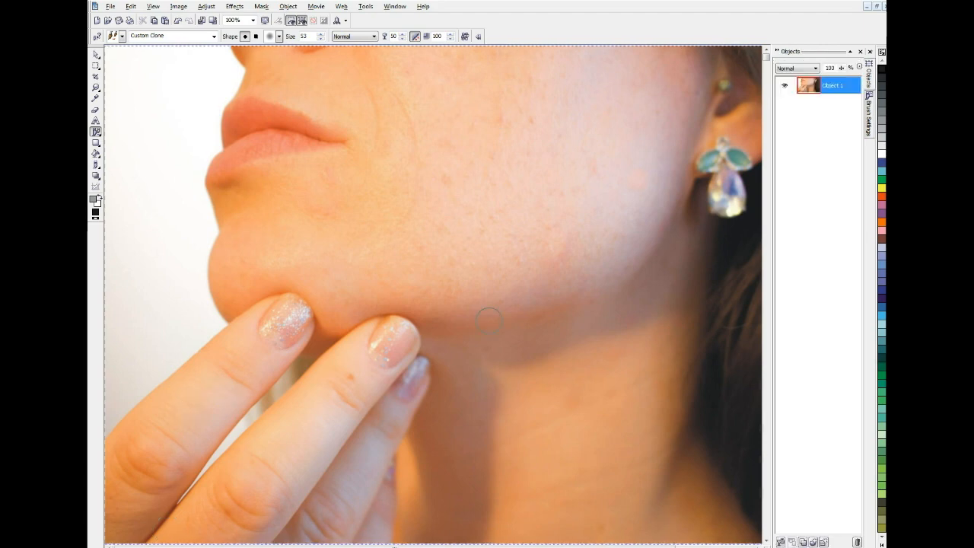
pyautogui.moveTo(754, 226)
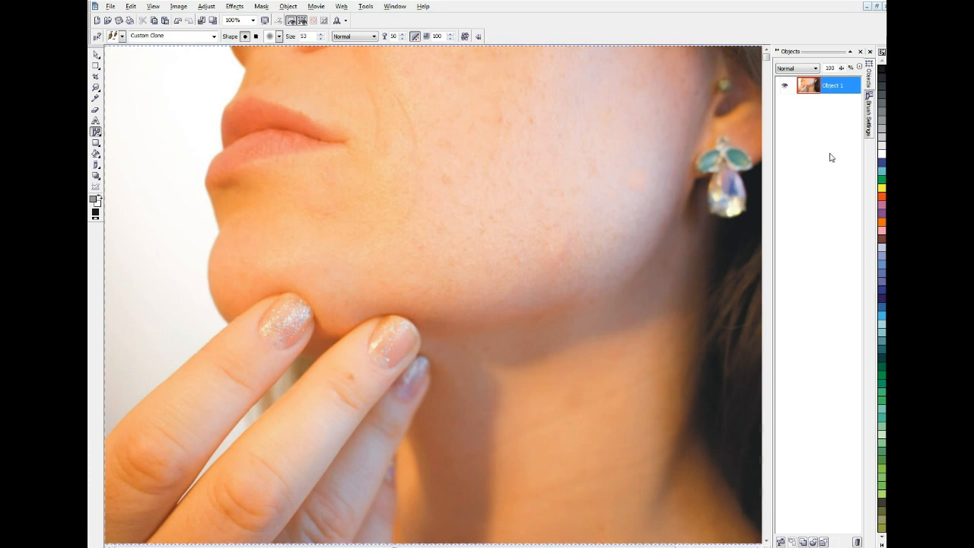
pyautogui.moveTo(834, 88)
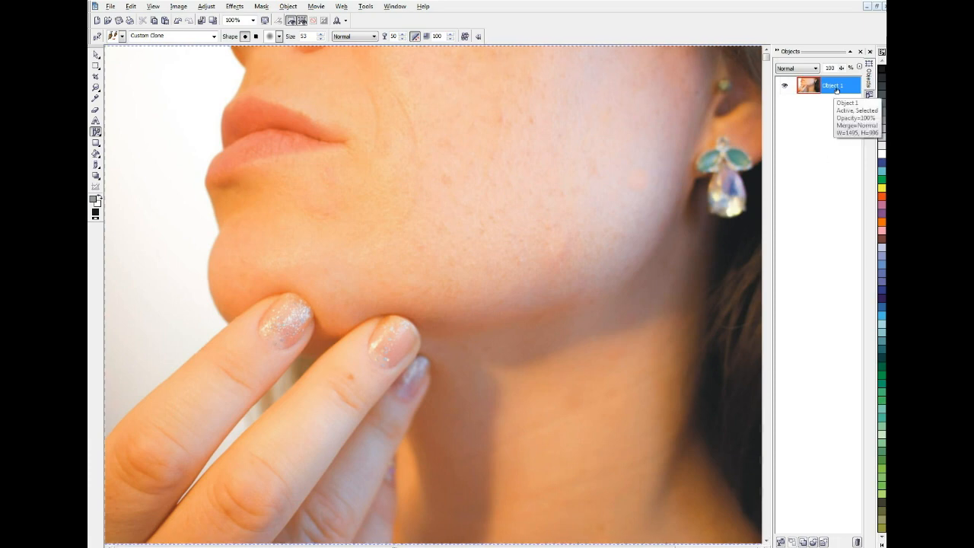
# - Duplicate the retouched portrait object from the Objects docker
pyautogui.rightClick(825, 86)
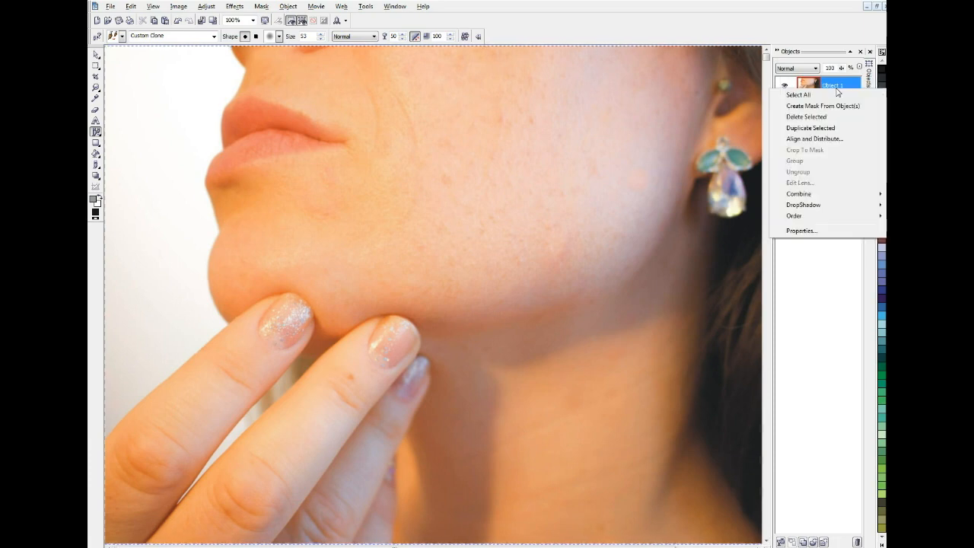
pyautogui.moveTo(804, 128)
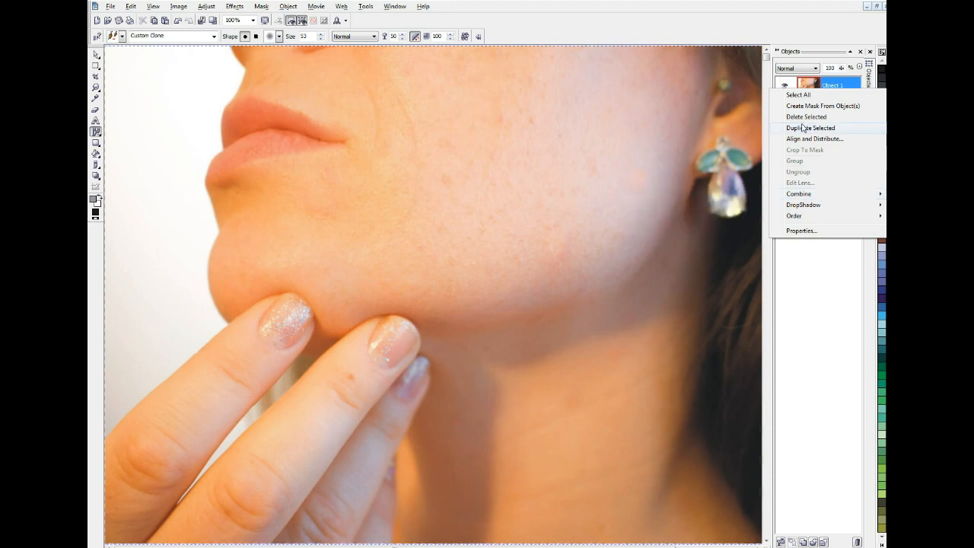
pyautogui.click(811, 128)
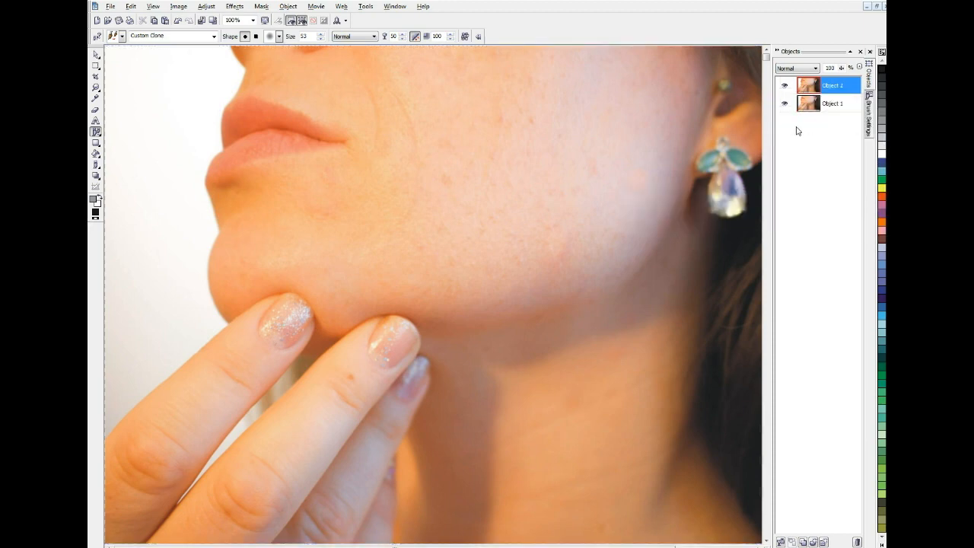
pyautogui.moveTo(678, 111)
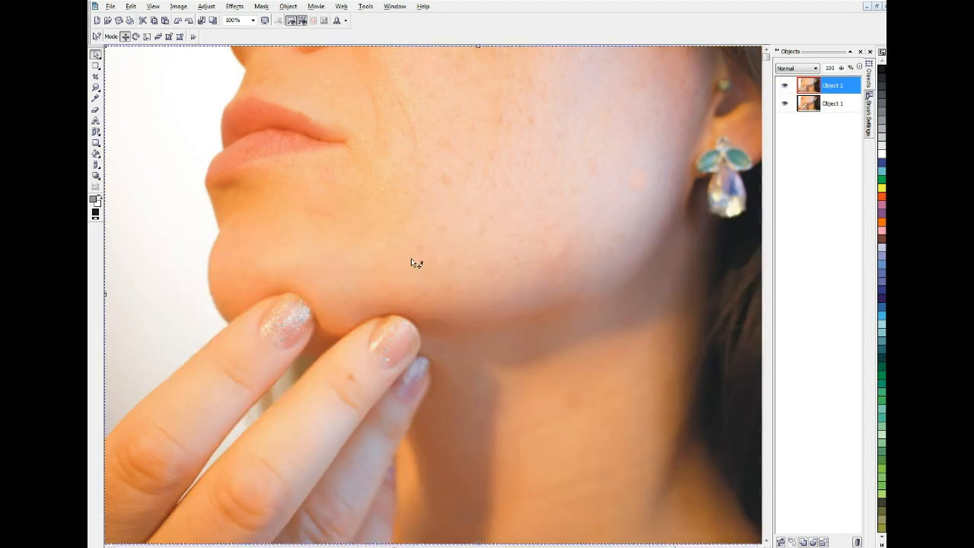
pyautogui.moveTo(808, 104)
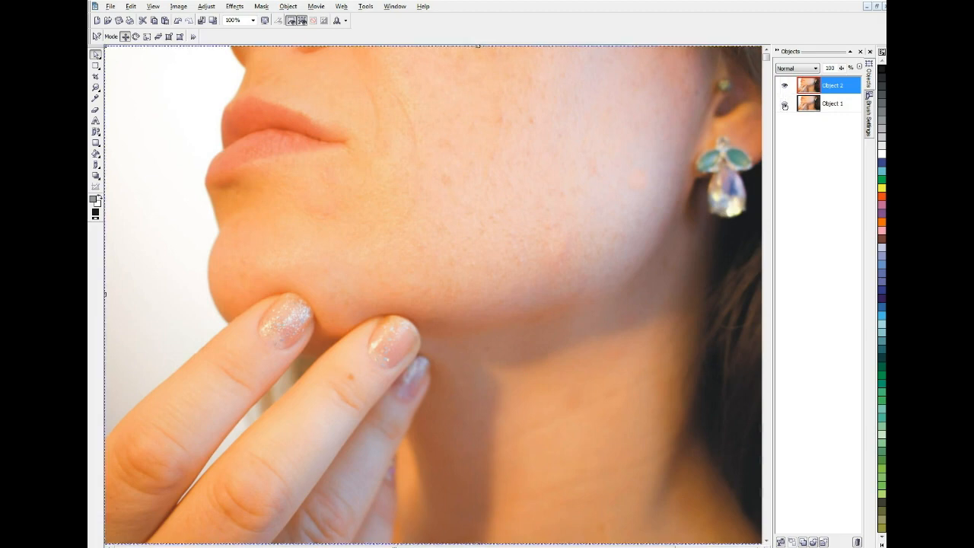
pyautogui.click(783, 104)
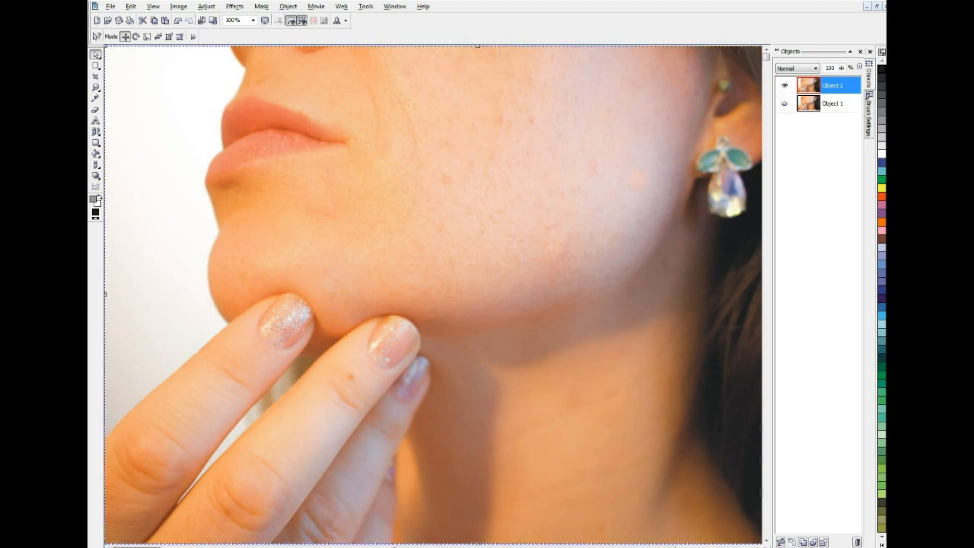
pyautogui.moveTo(167, 265)
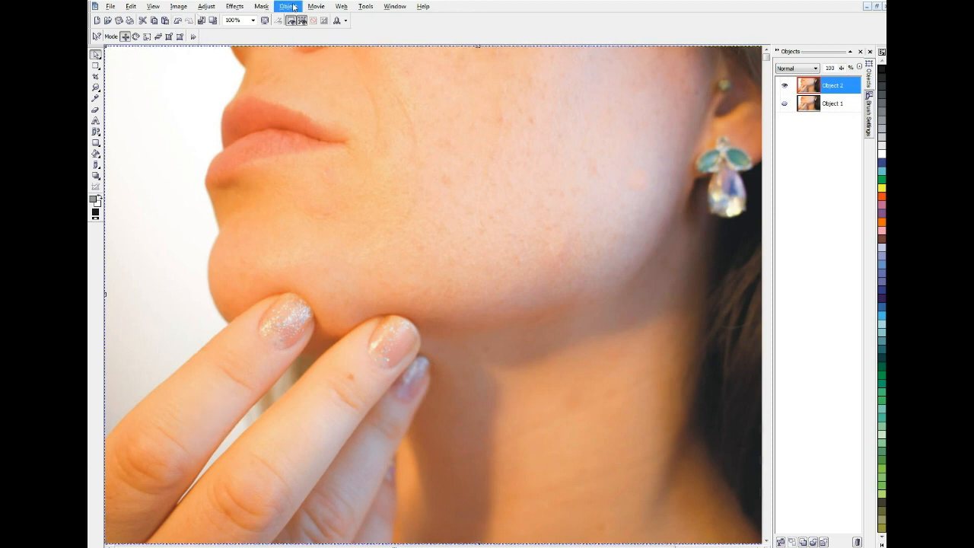
# - Apply a Gaussian Blur of about 3.3 pixels to the top portrait copy, previewing radii first
pyautogui.click(235, 6)
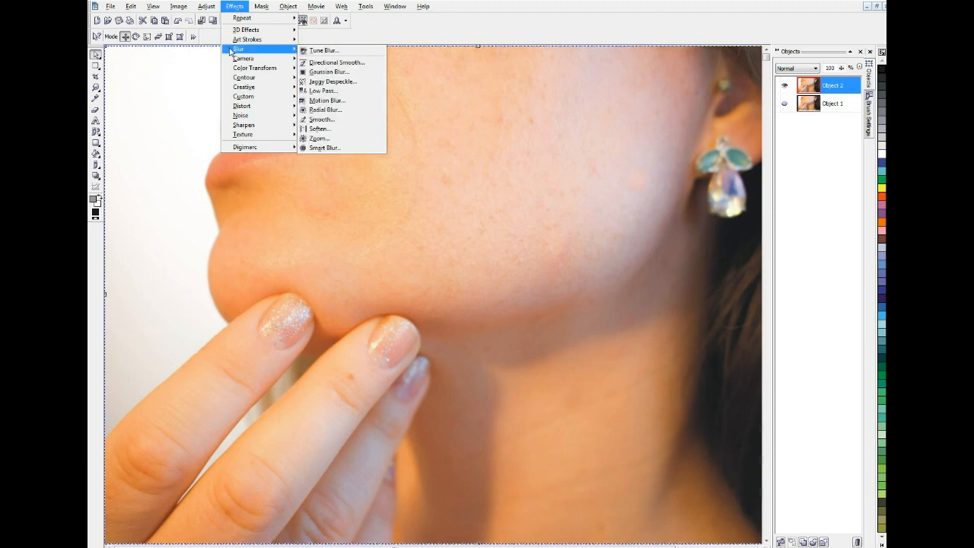
pyautogui.moveTo(324, 91)
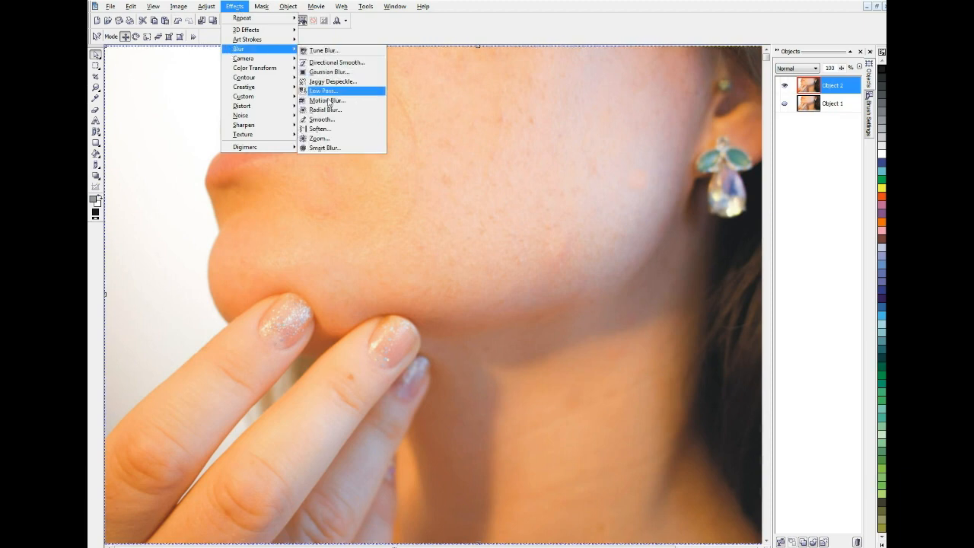
pyautogui.moveTo(333, 71)
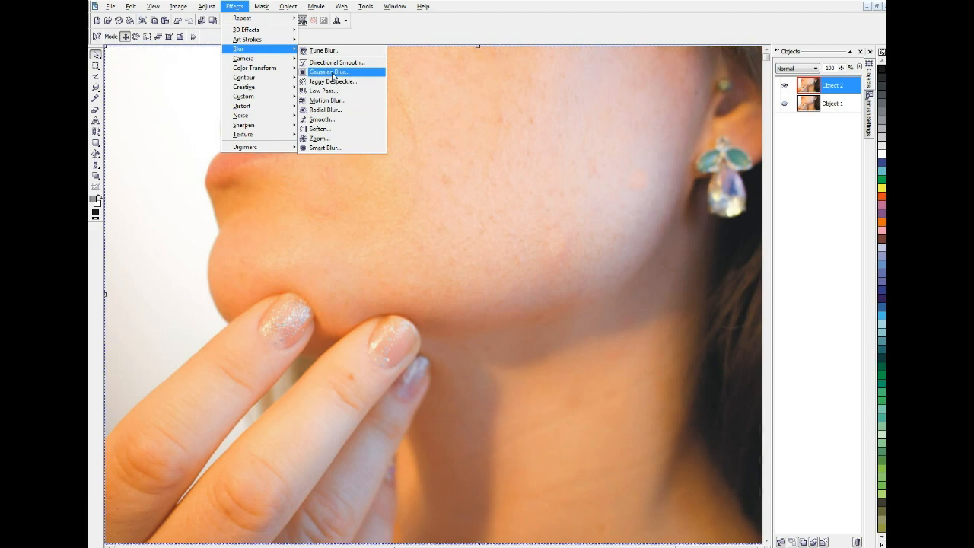
pyautogui.click(332, 71)
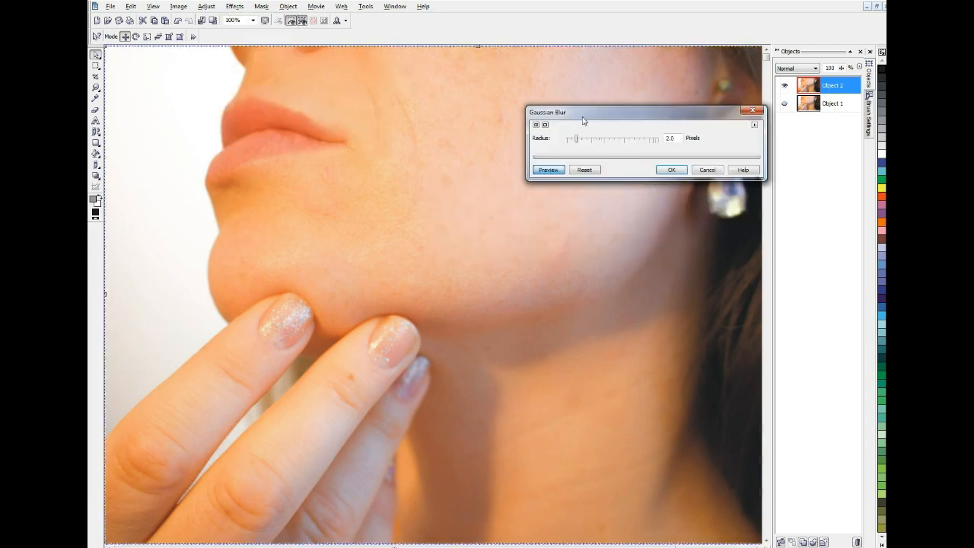
pyautogui.click(548, 168)
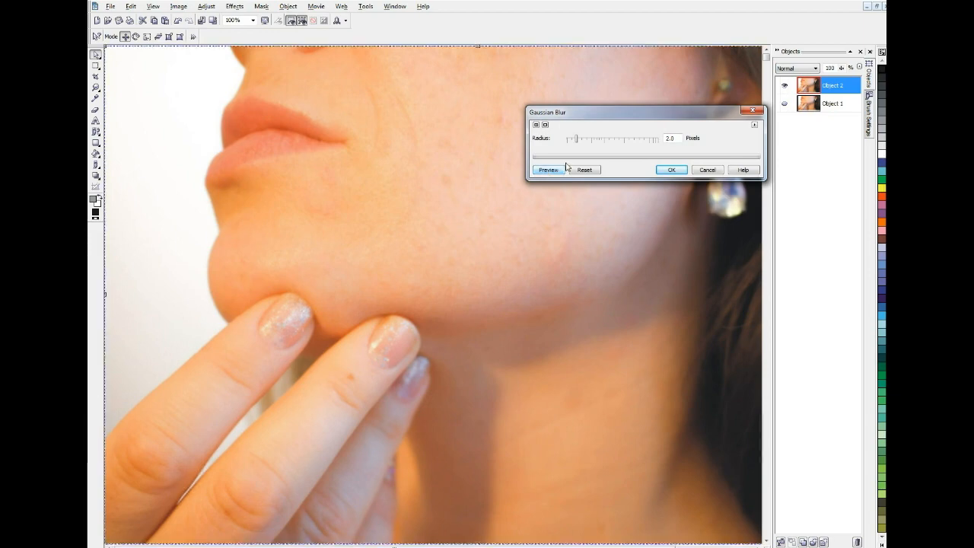
pyautogui.moveTo(576, 139); pyautogui.dragTo(595, 139)
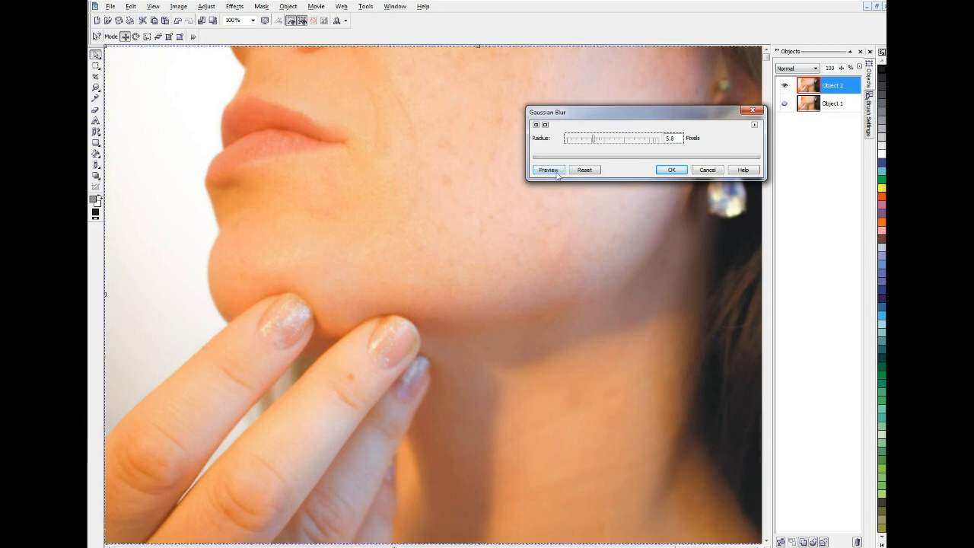
pyautogui.click(548, 170)
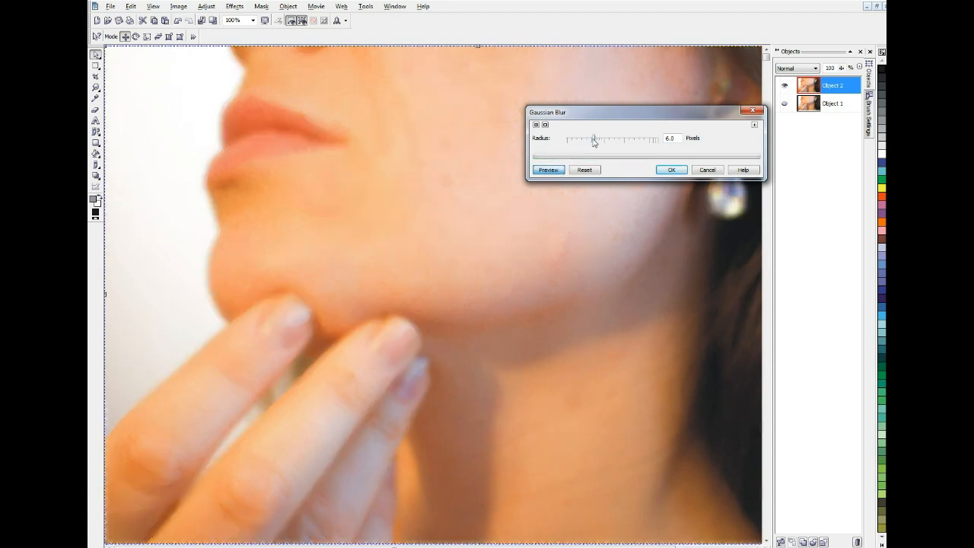
pyautogui.moveTo(595, 139); pyautogui.dragTo(583, 139)
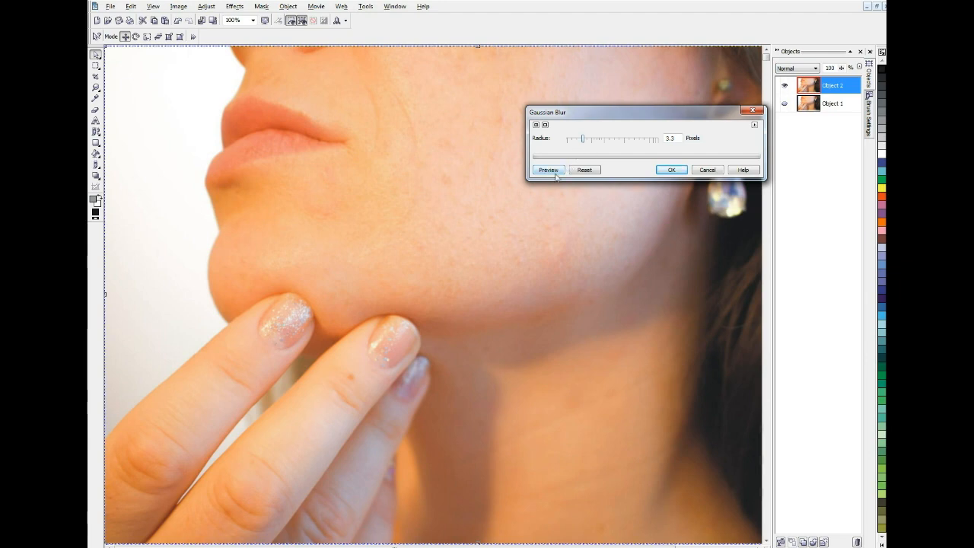
pyautogui.click(548, 170)
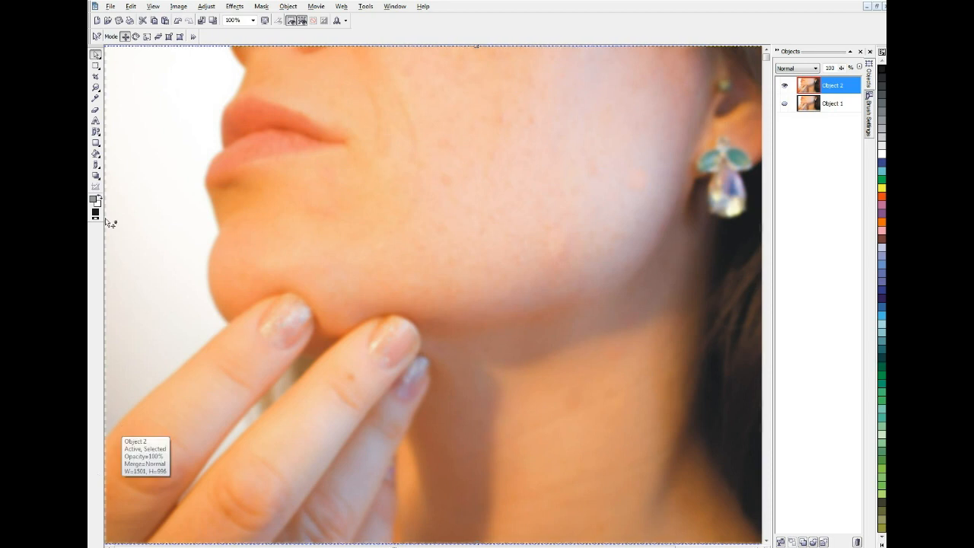
pyautogui.moveTo(129, 94)
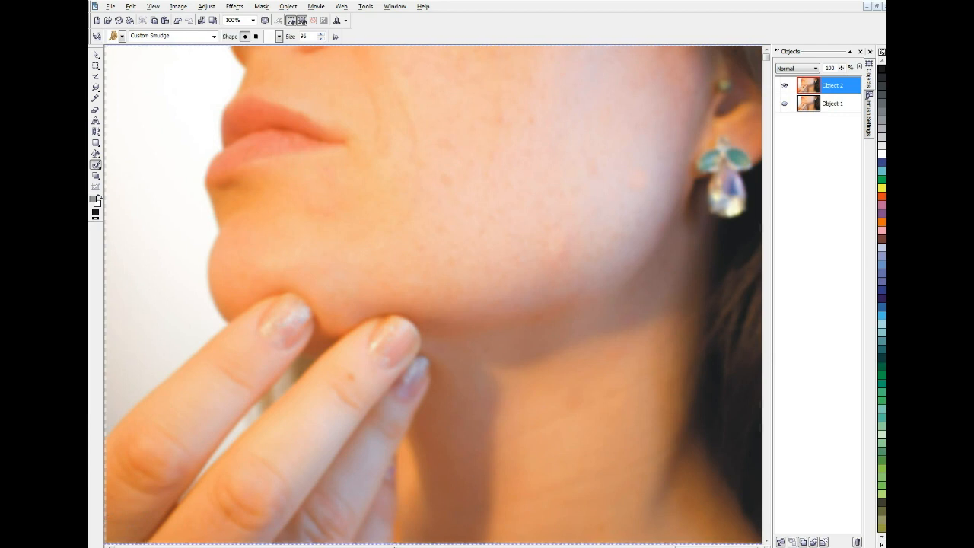
# - Bring up the Brush Settings docker for the soft round brush
pyautogui.click(870, 108)
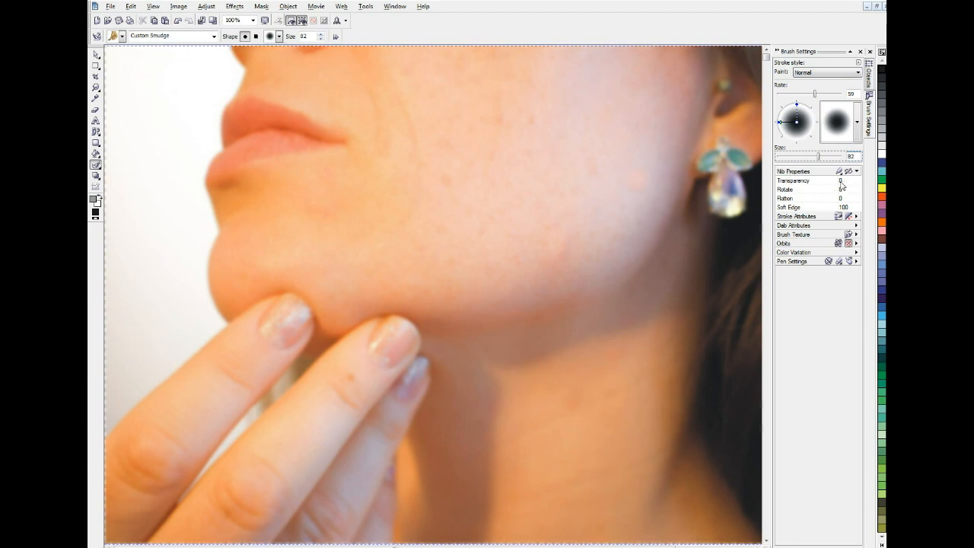
pyautogui.moveTo(314, 109)
pyautogui.write('90')
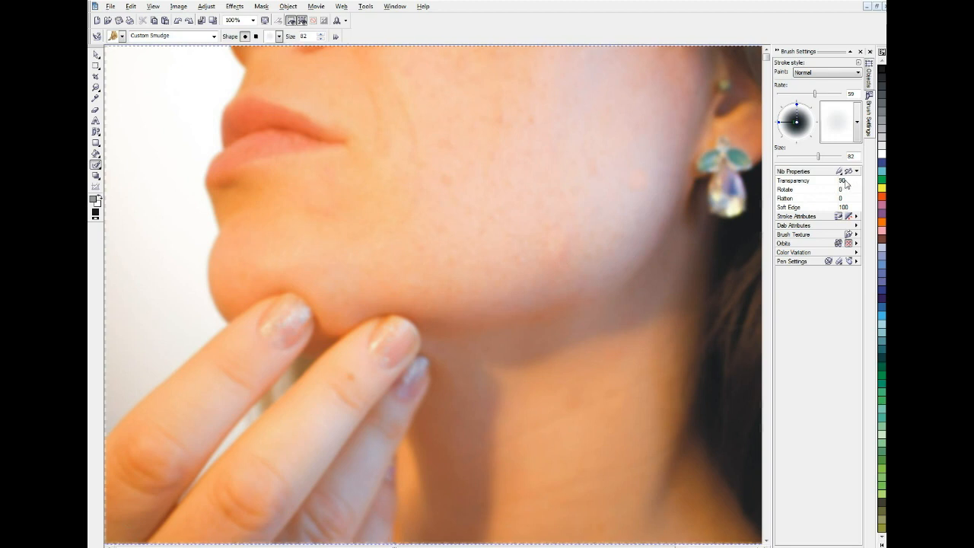
pyautogui.moveTo(505, 141)
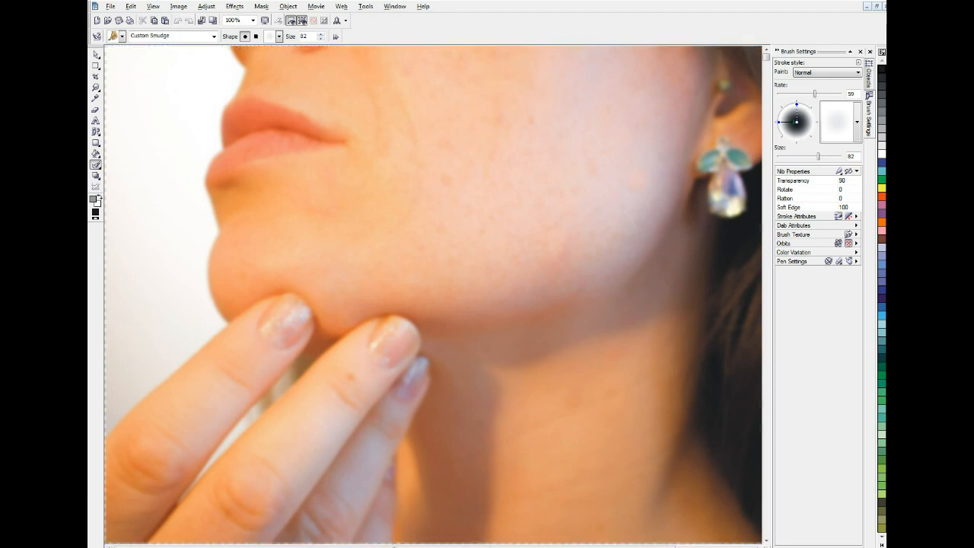
pyautogui.moveTo(473, 159)
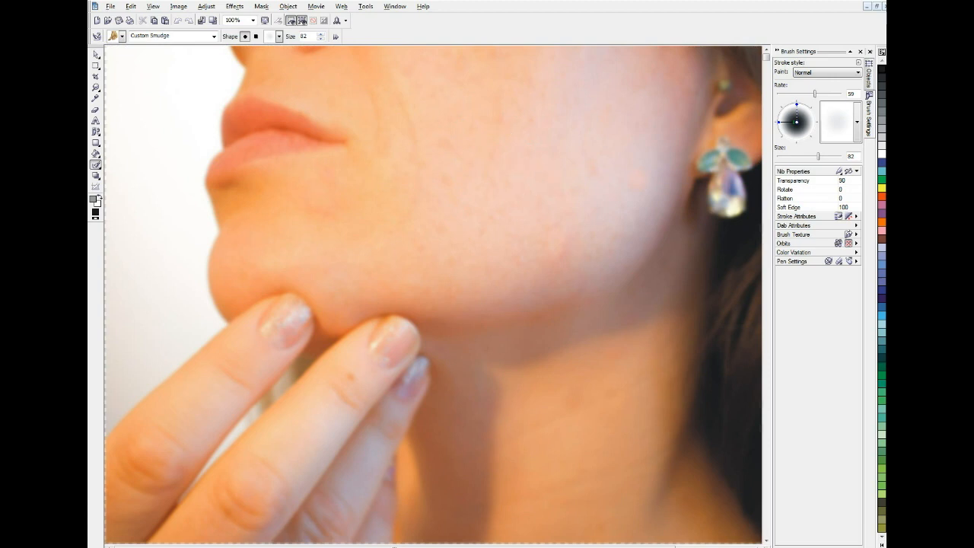
pyautogui.moveTo(592, 180)
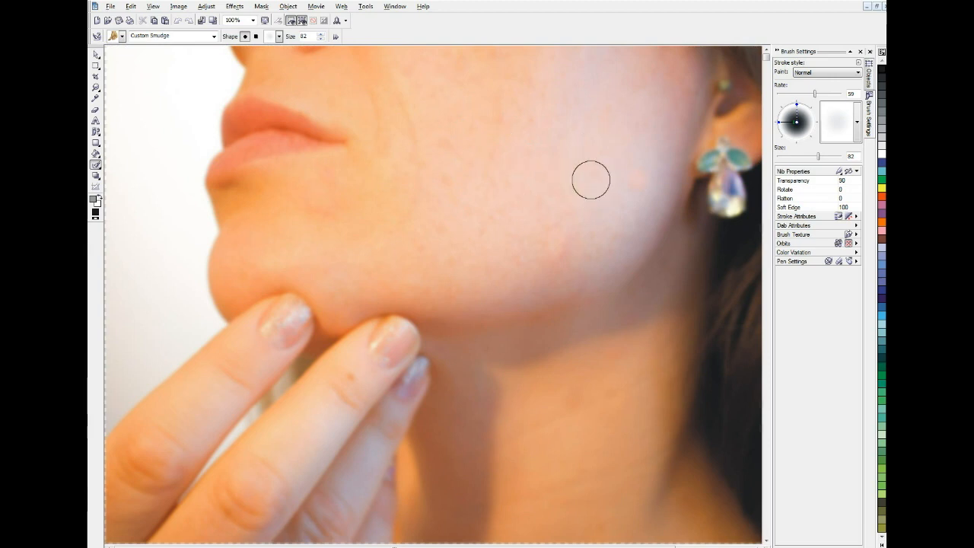
pyautogui.moveTo(496, 157)
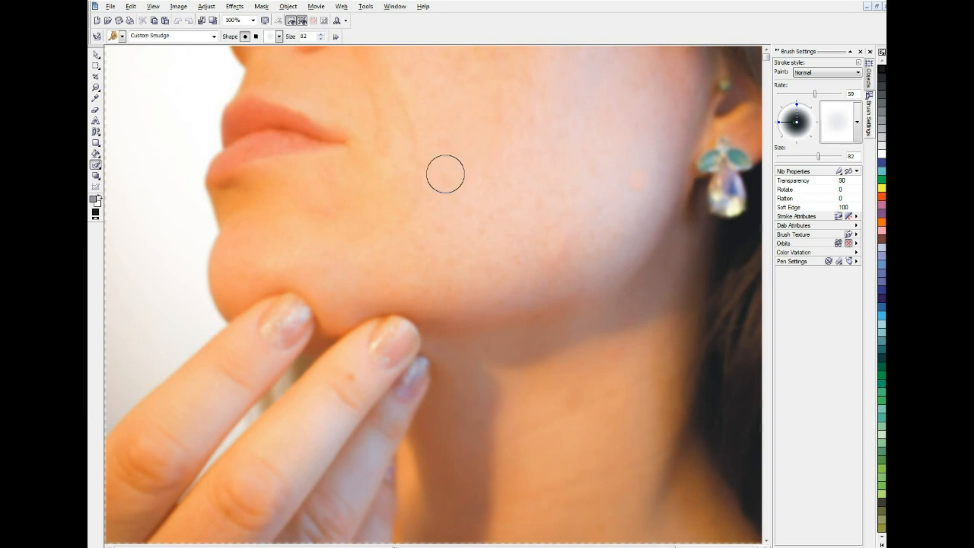
pyautogui.moveTo(490, 190)
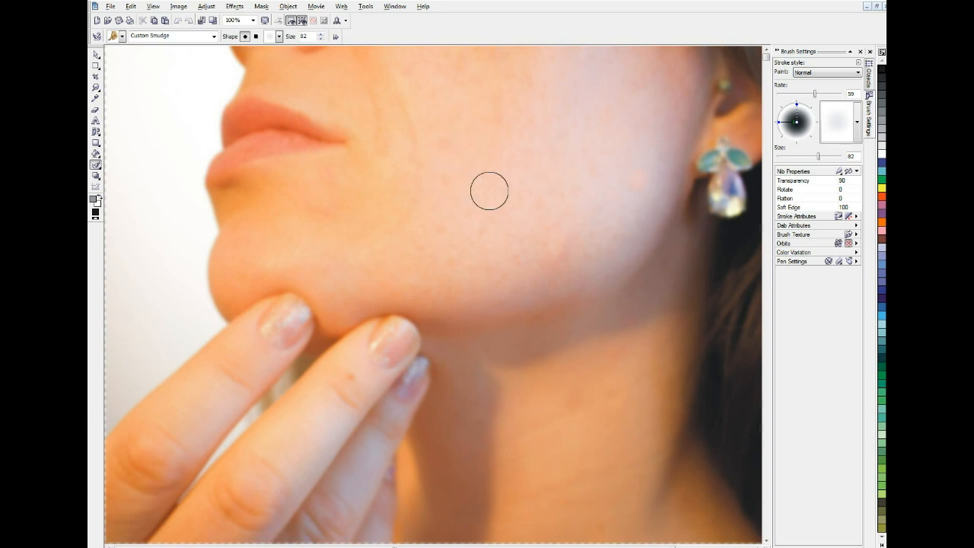
pyautogui.moveTo(556, 192)
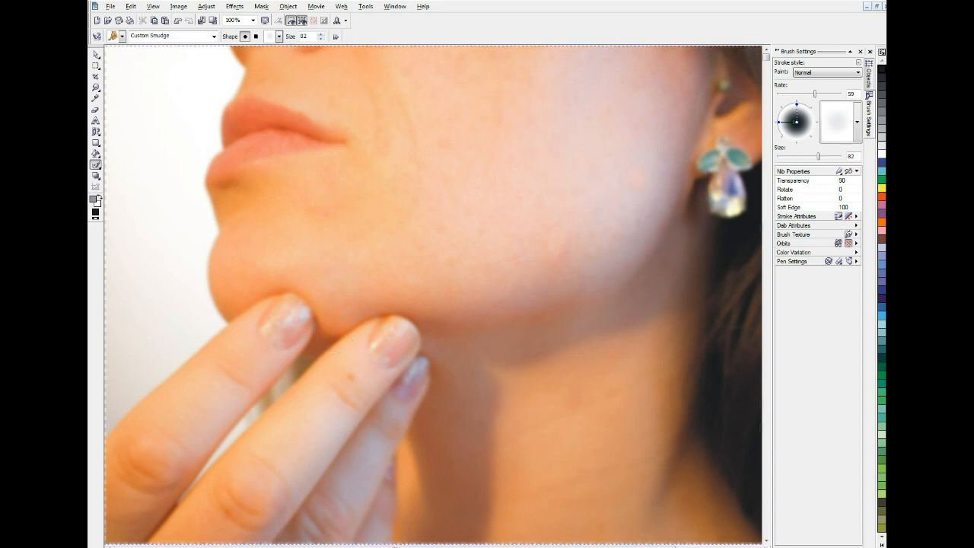
pyautogui.moveTo(509, 204)
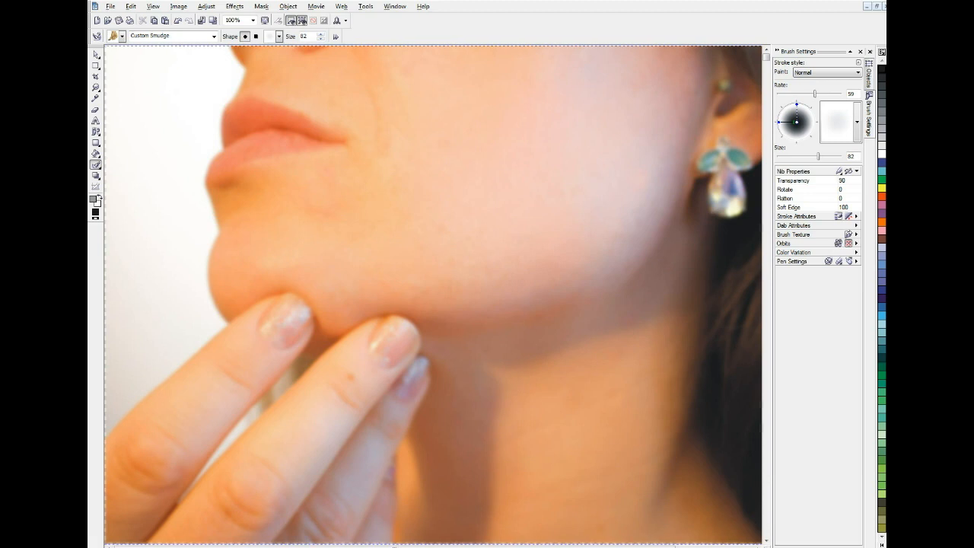
pyautogui.moveTo(676, 121)
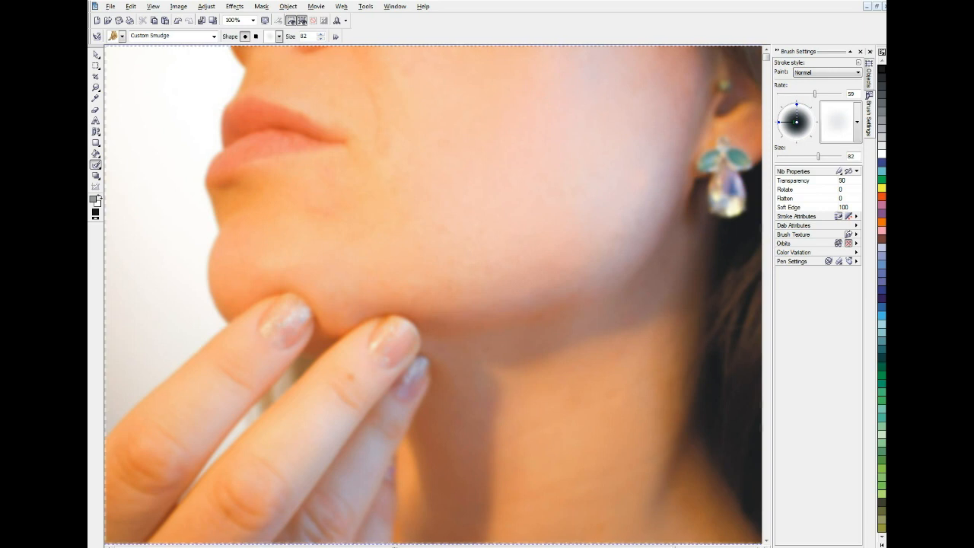
pyautogui.moveTo(550, 105)
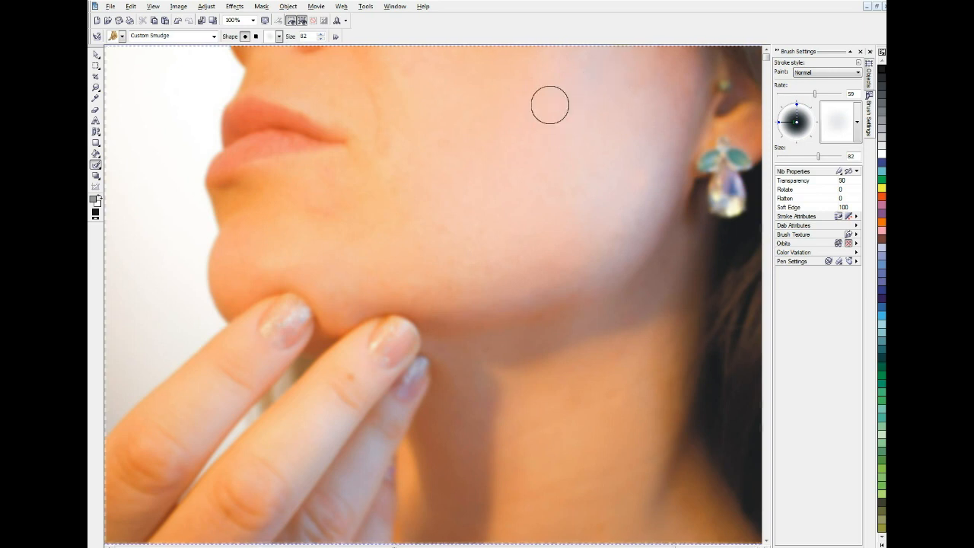
pyautogui.moveTo(520, 125)
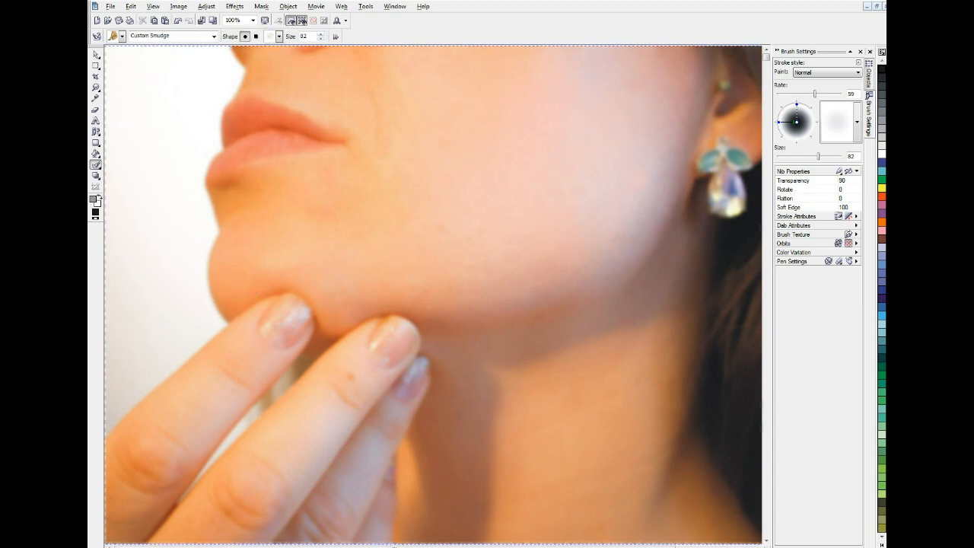
# - Toggle Object 2's visibility to compare blurred and original, leaving it visible and active
pyautogui.click(870, 76)
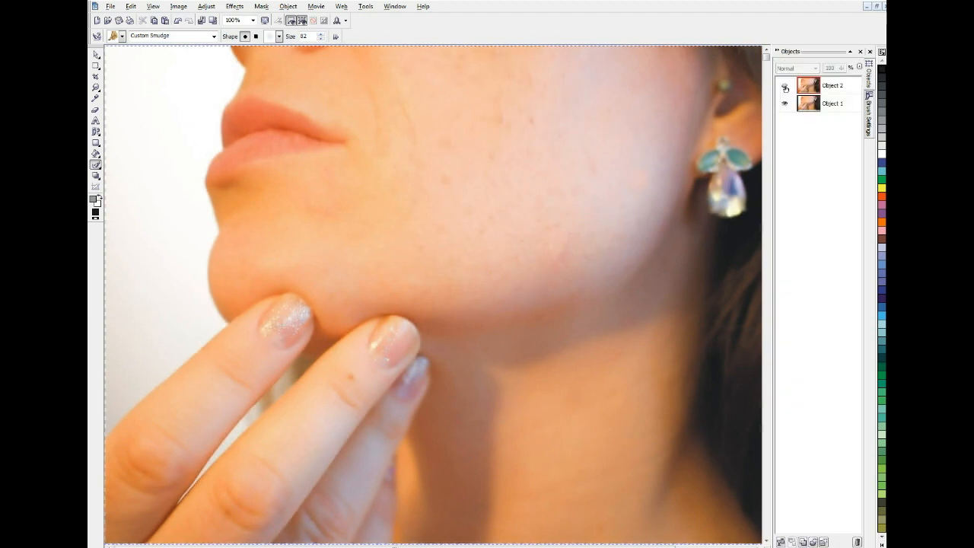
pyautogui.click(833, 85)
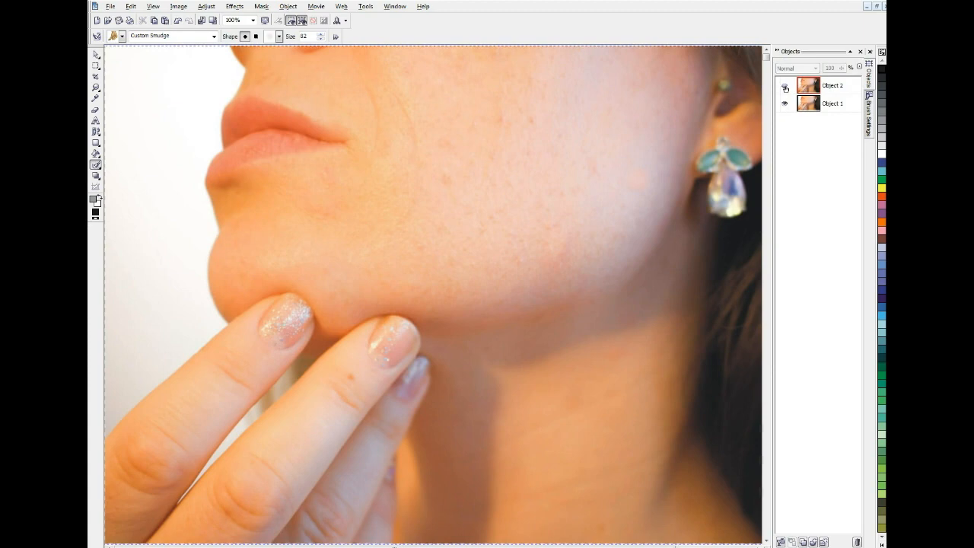
pyautogui.click(832, 85)
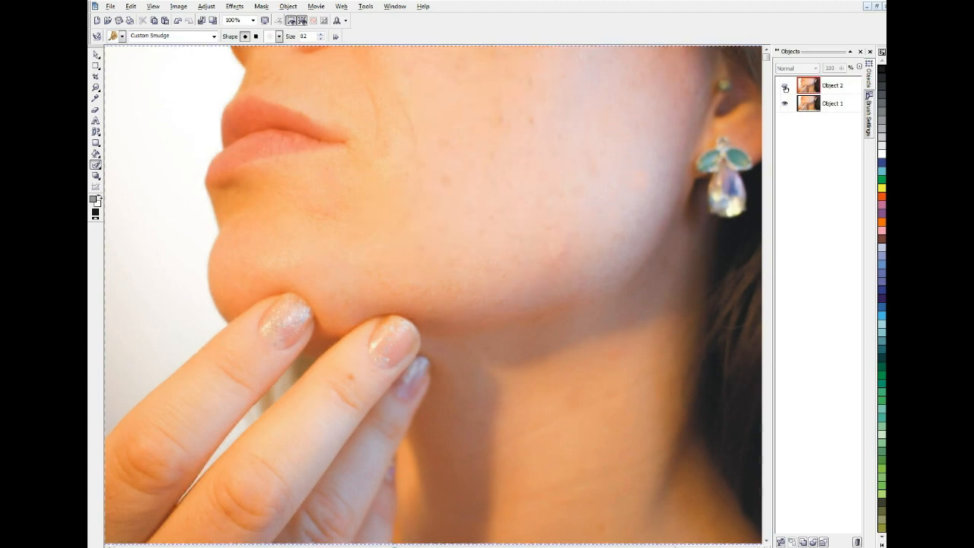
pyautogui.click(783, 85)
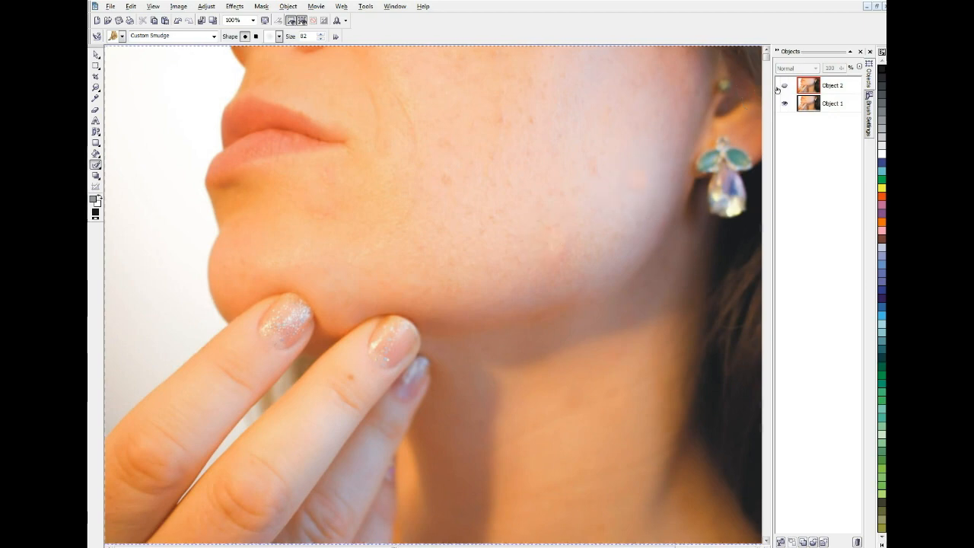
pyautogui.click(784, 85)
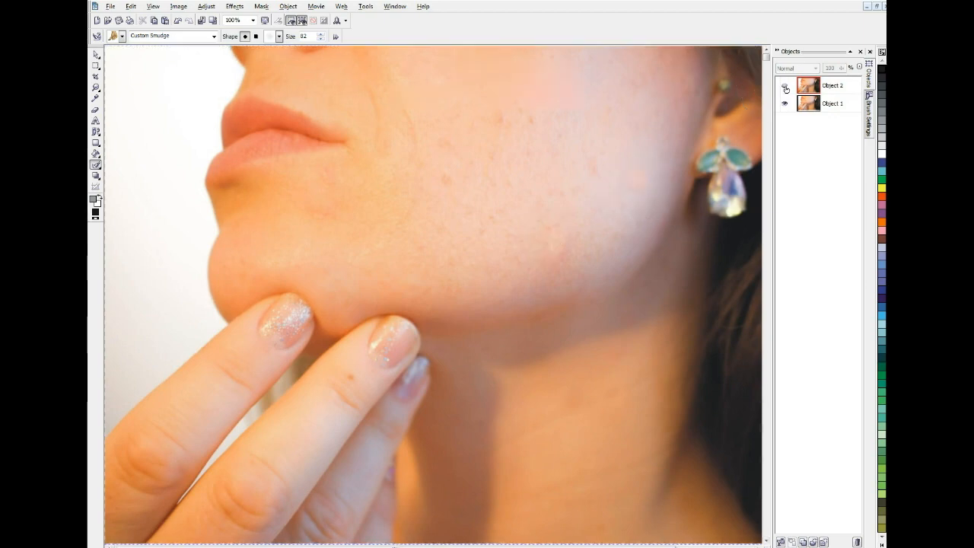
pyautogui.click(832, 85)
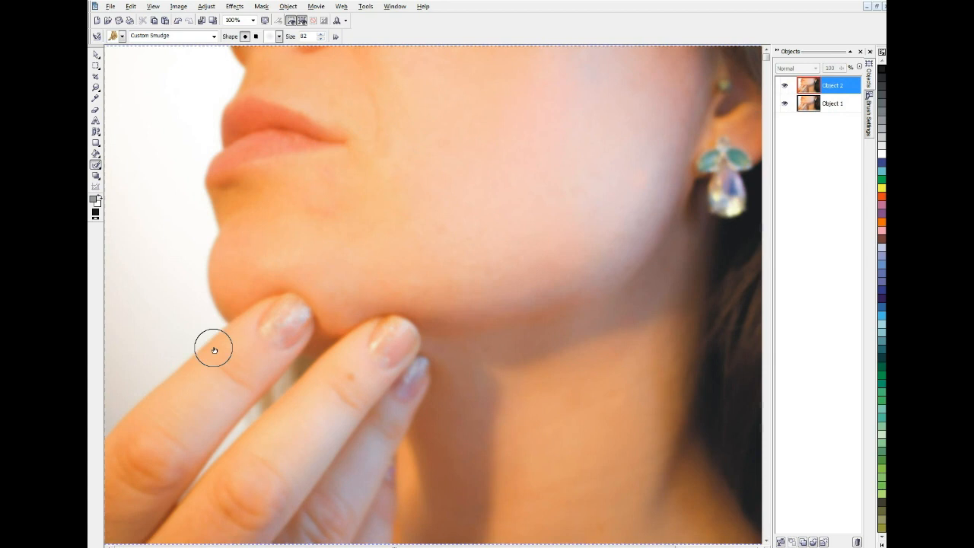
pyautogui.moveTo(255, 122)
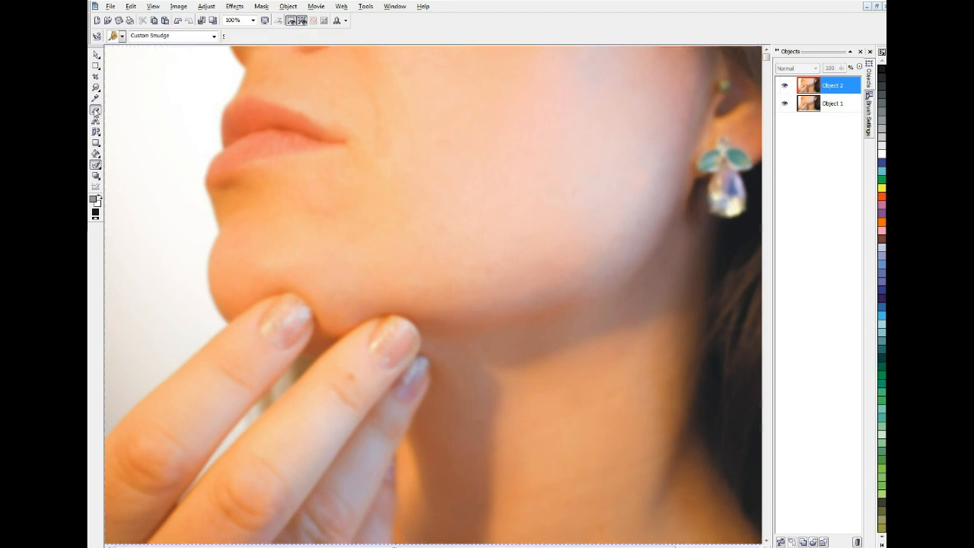
# - Switch to the Healing Clone tool and bring up its brush settings
pyautogui.click(96, 113)
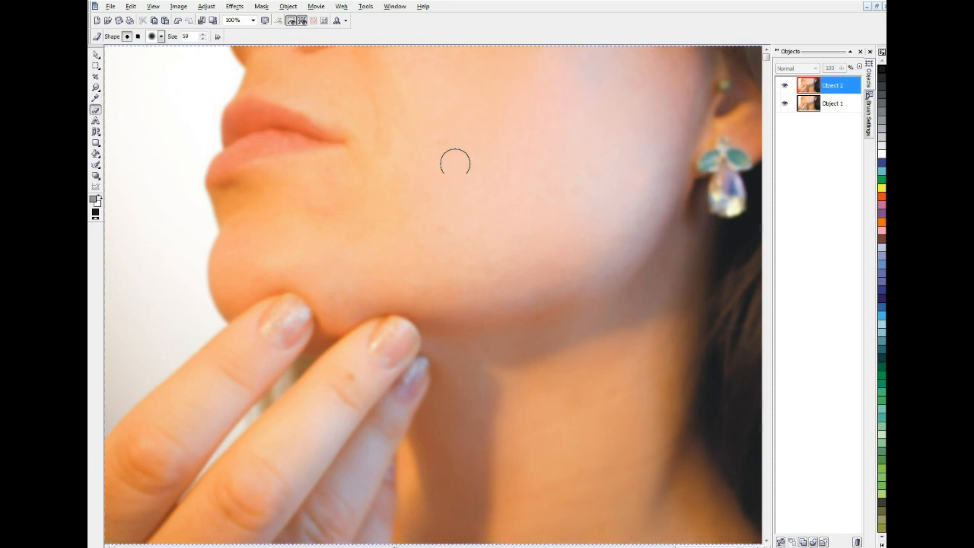
pyautogui.click(870, 99)
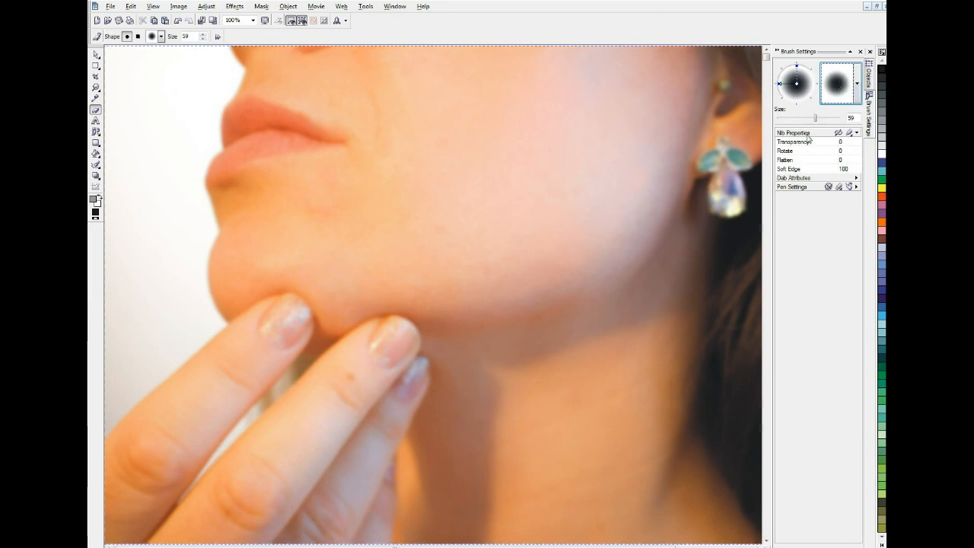
pyautogui.moveTo(616, 129)
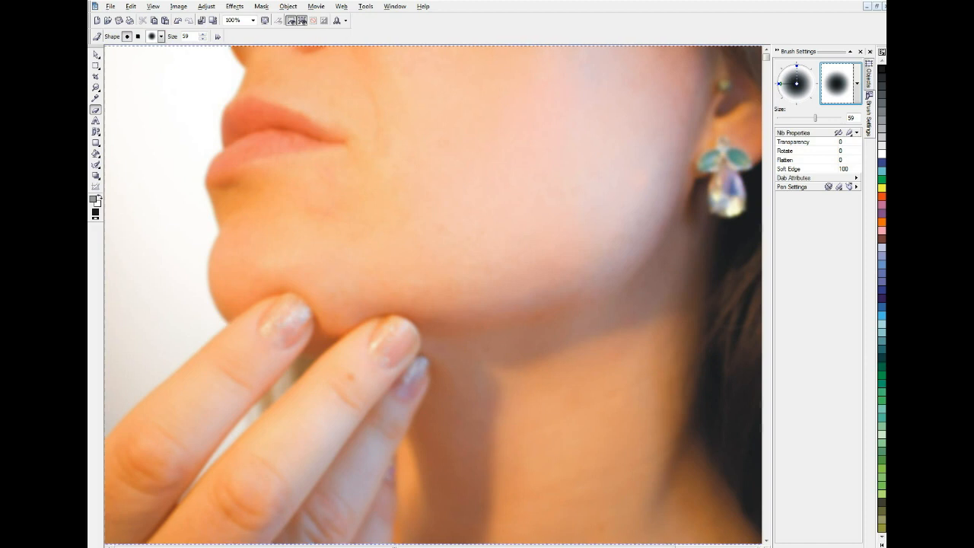
pyautogui.moveTo(417, 150)
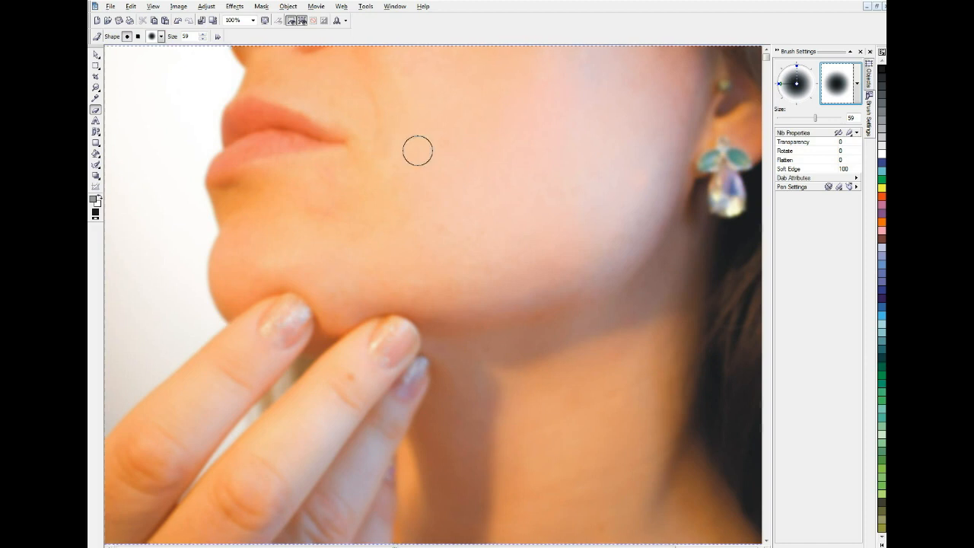
pyautogui.moveTo(342, 148)
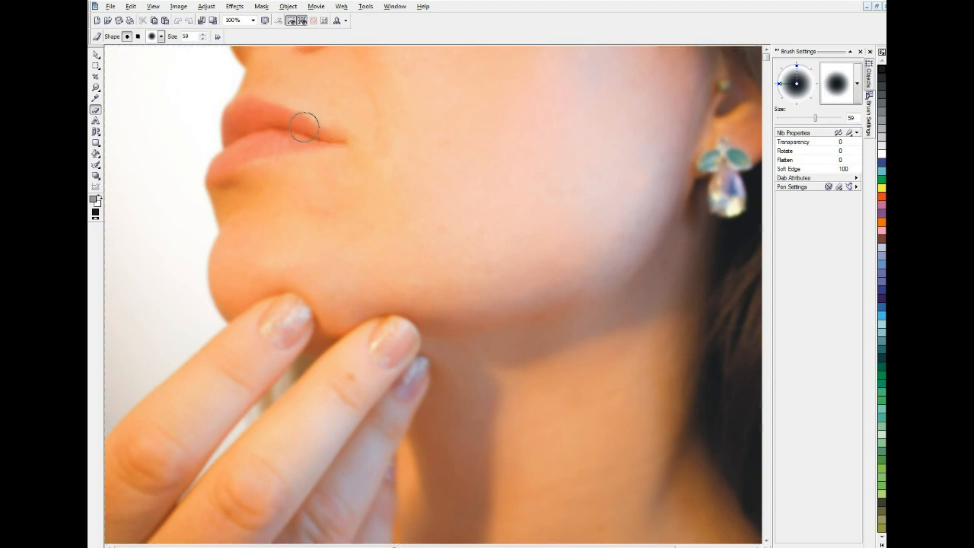
pyautogui.moveTo(262, 143)
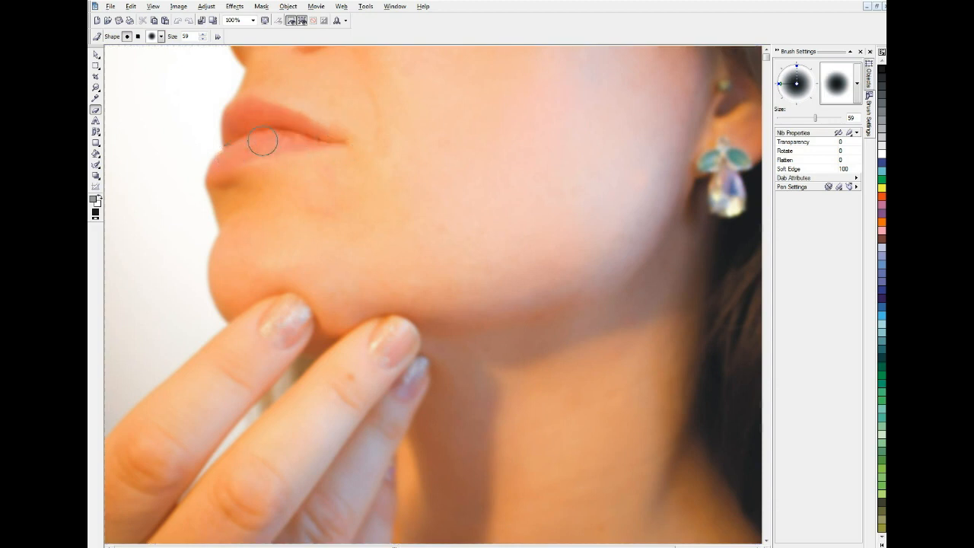
pyautogui.moveTo(216, 184)
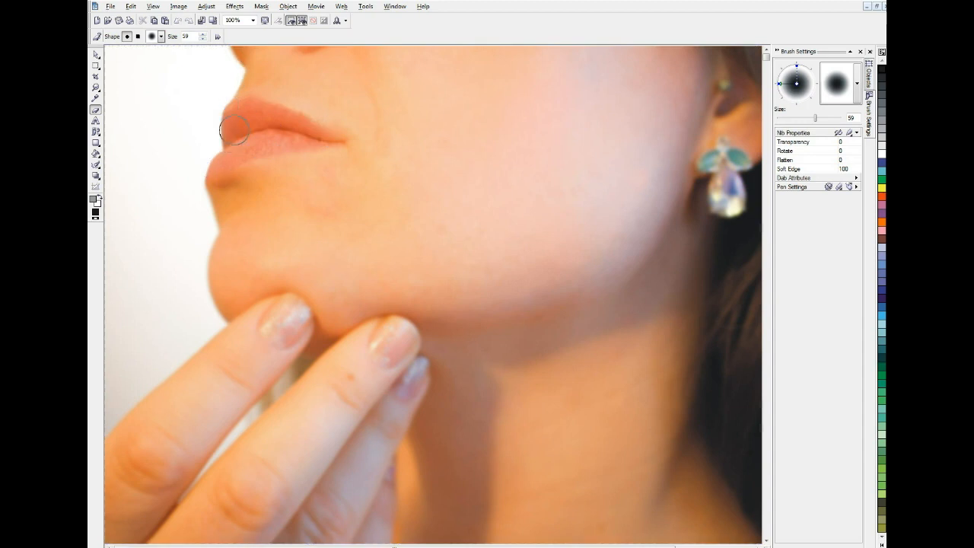
pyautogui.moveTo(240, 91)
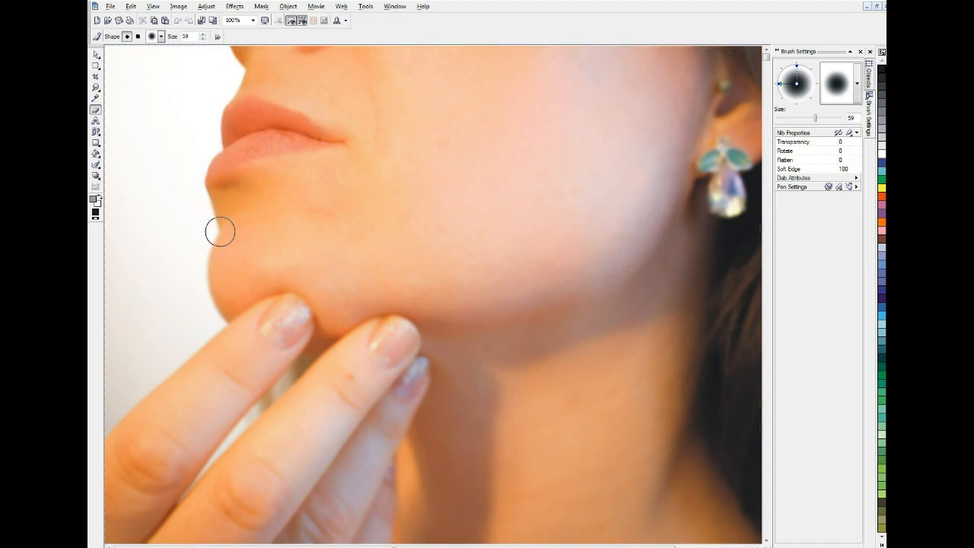
pyautogui.moveTo(225, 315)
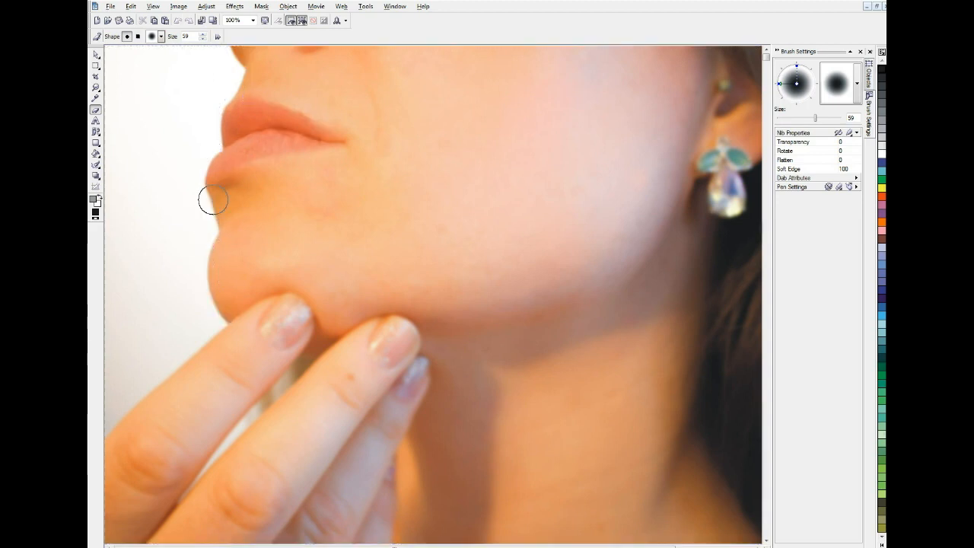
pyautogui.moveTo(206, 271)
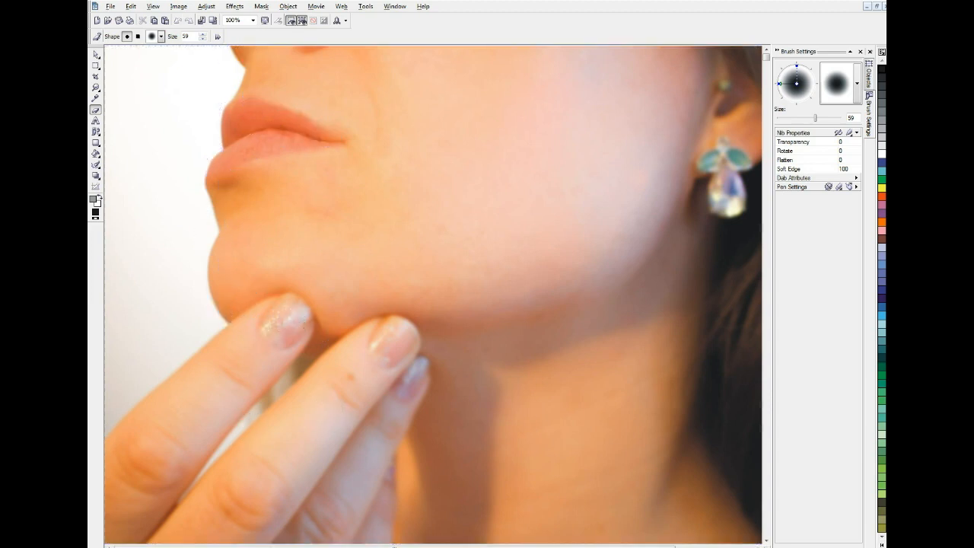
pyautogui.moveTo(298, 335)
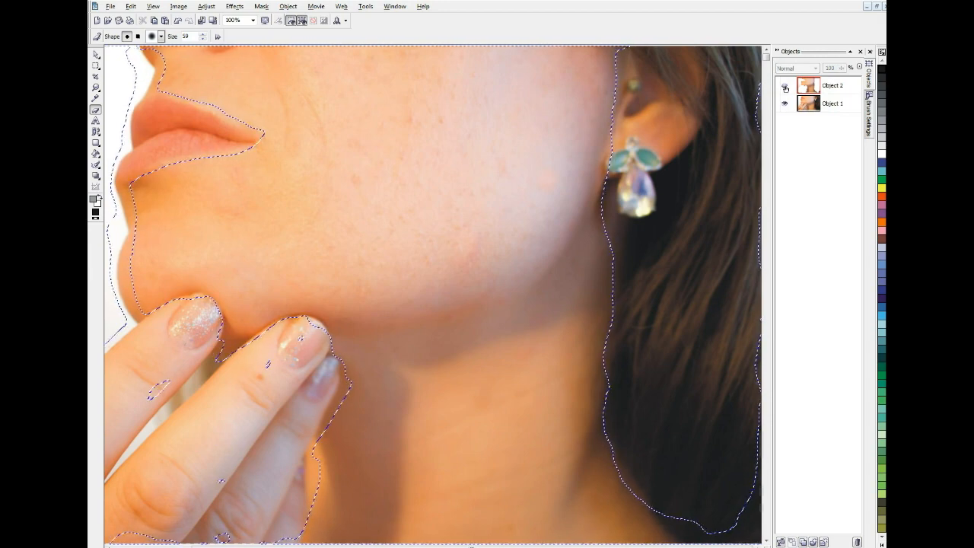
# - View the blurred skin copy alone, then re-show and select the original photo object
pyautogui.click(834, 85)
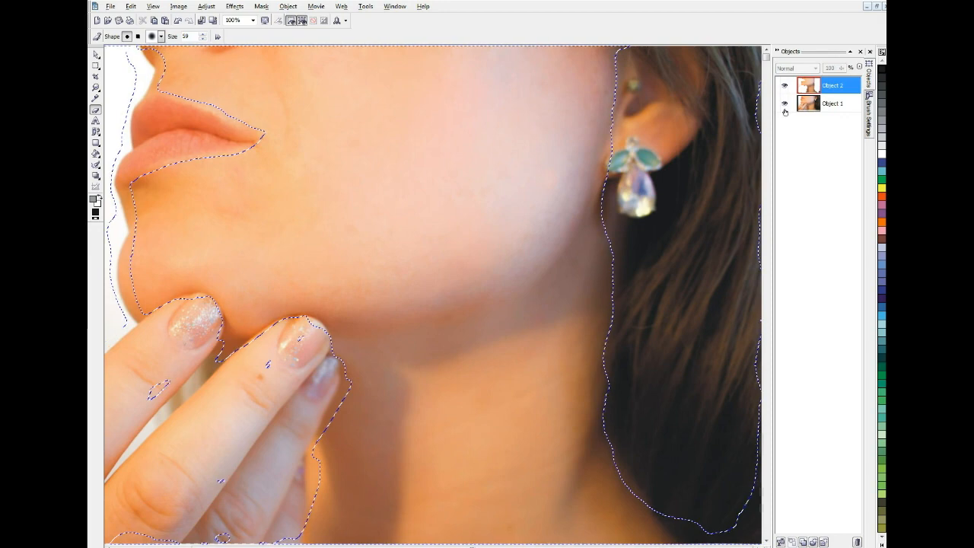
pyautogui.click(785, 103)
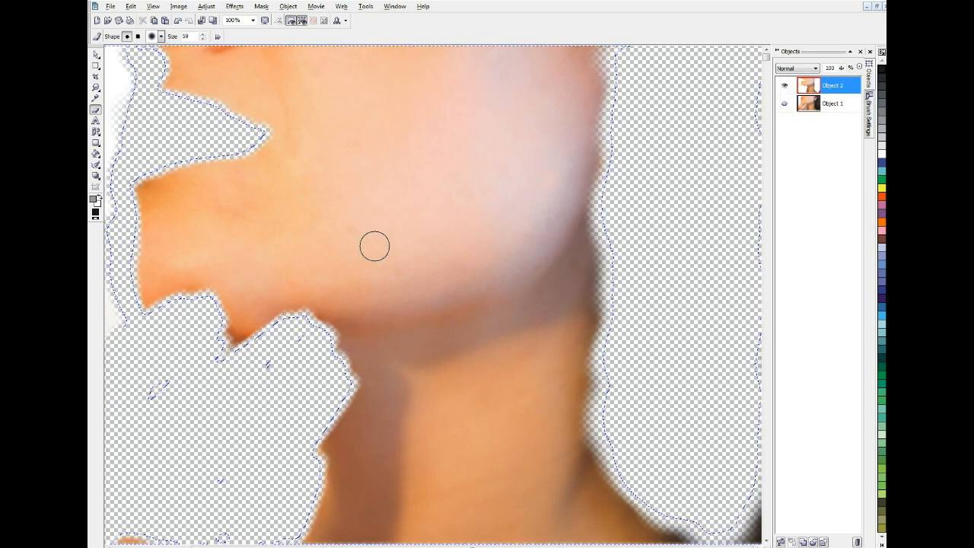
pyautogui.moveTo(427, 189)
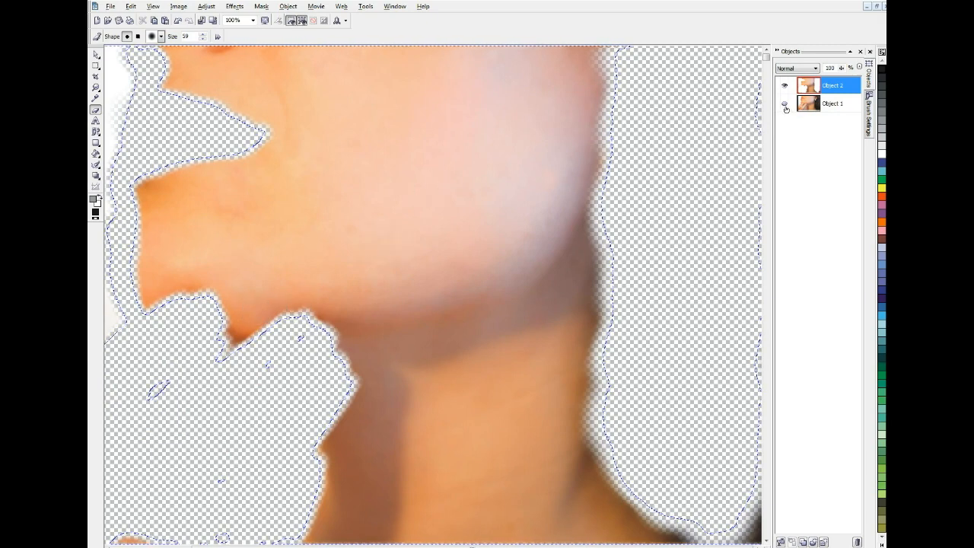
pyautogui.click(785, 103)
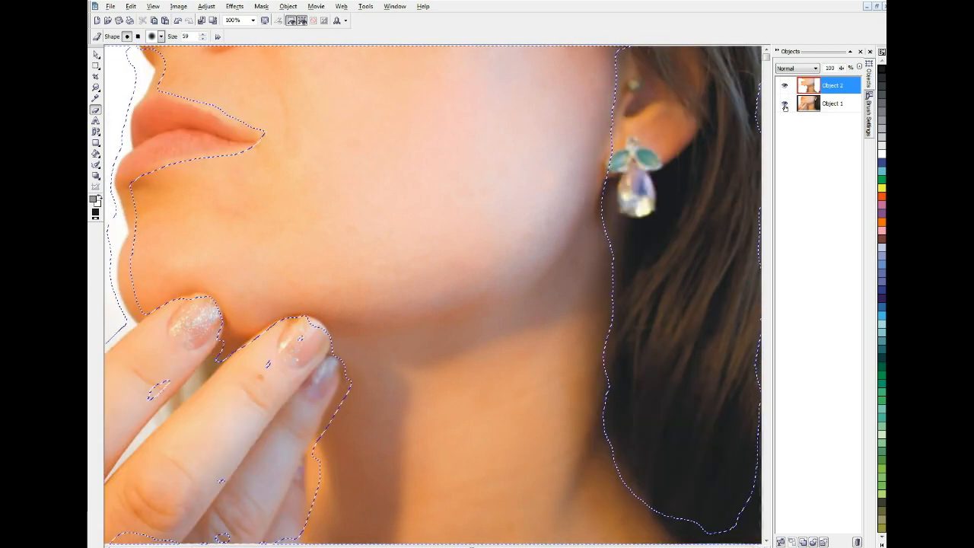
pyautogui.click(834, 103)
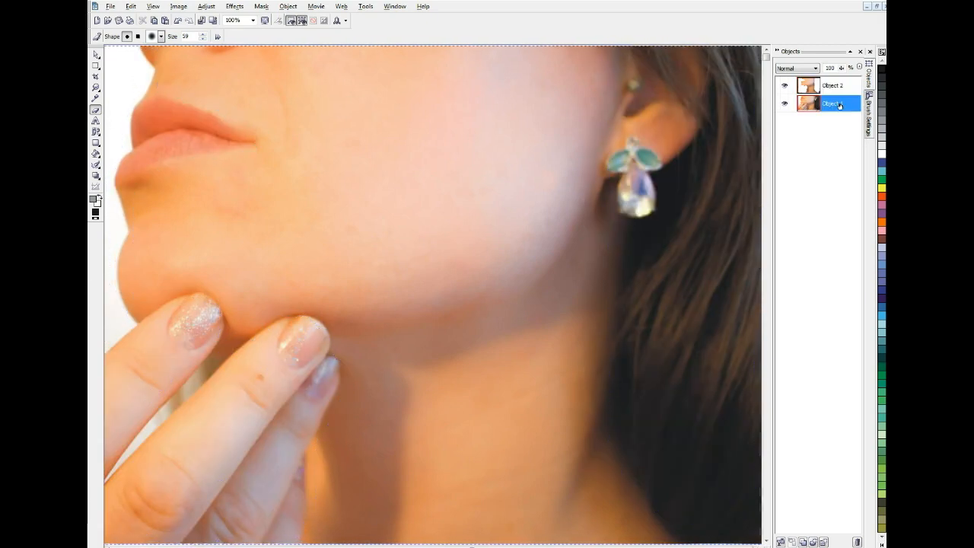
# - Combine all objects with the background and save the retouched bitmap on closing
pyautogui.rightClick(824, 103)
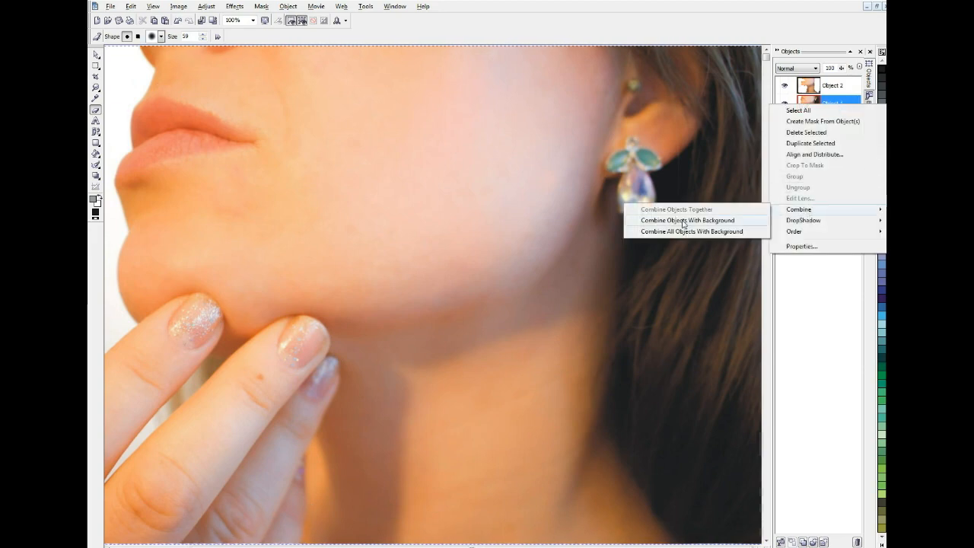
pyautogui.click(688, 219)
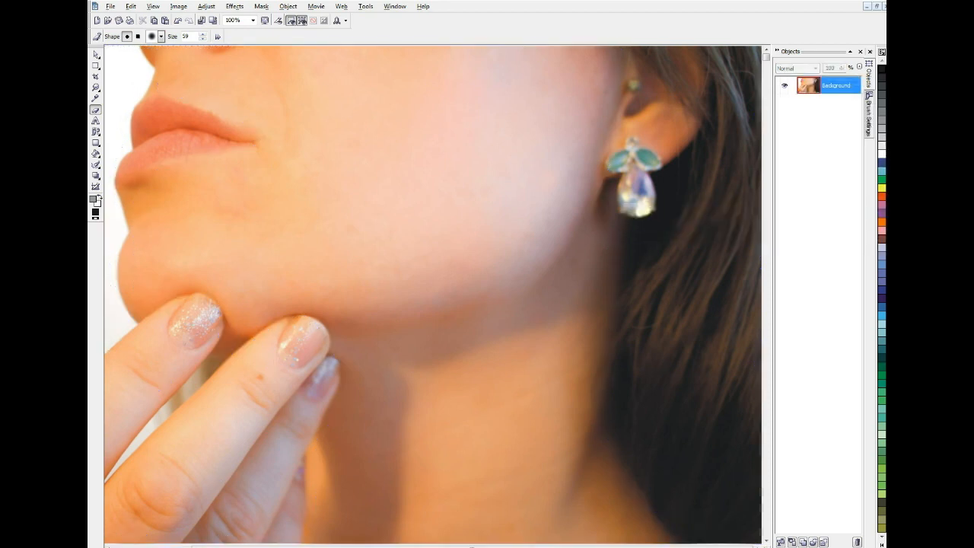
pyautogui.moveTo(811, 85)
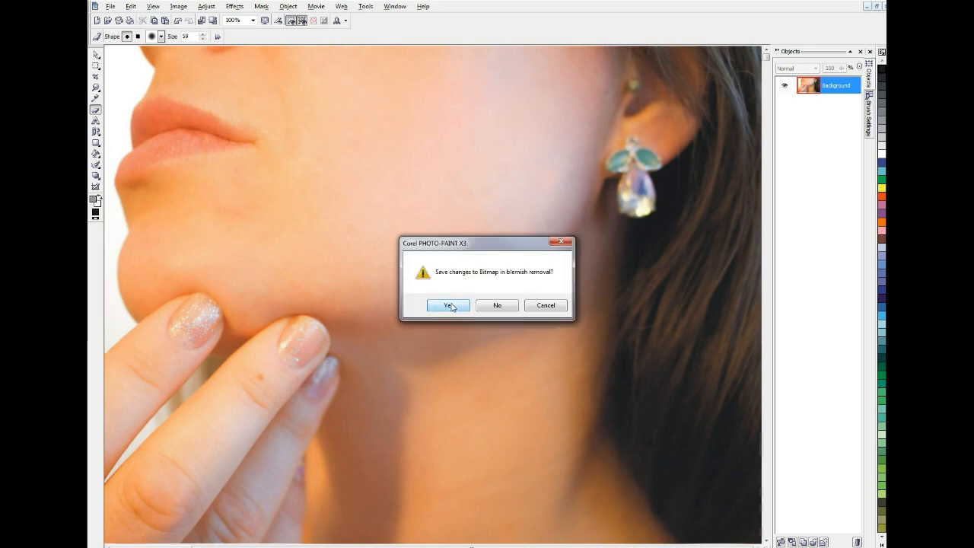
pyautogui.click(448, 305)
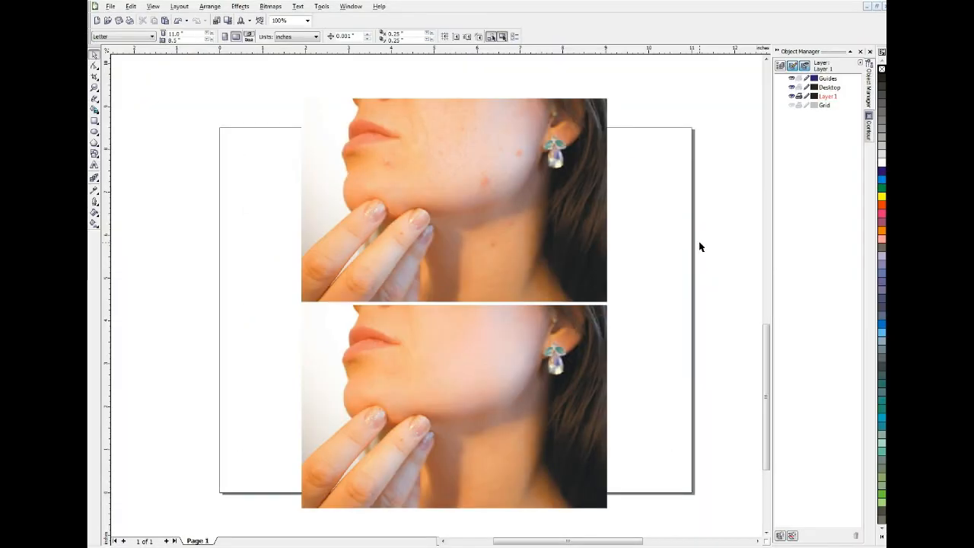
pyautogui.moveTo(638, 228)
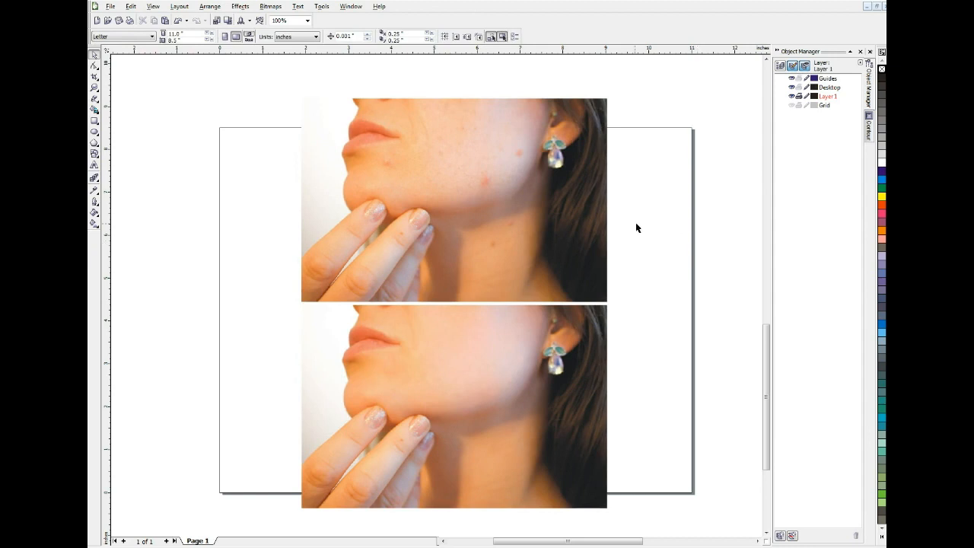
pyautogui.moveTo(473, 405)
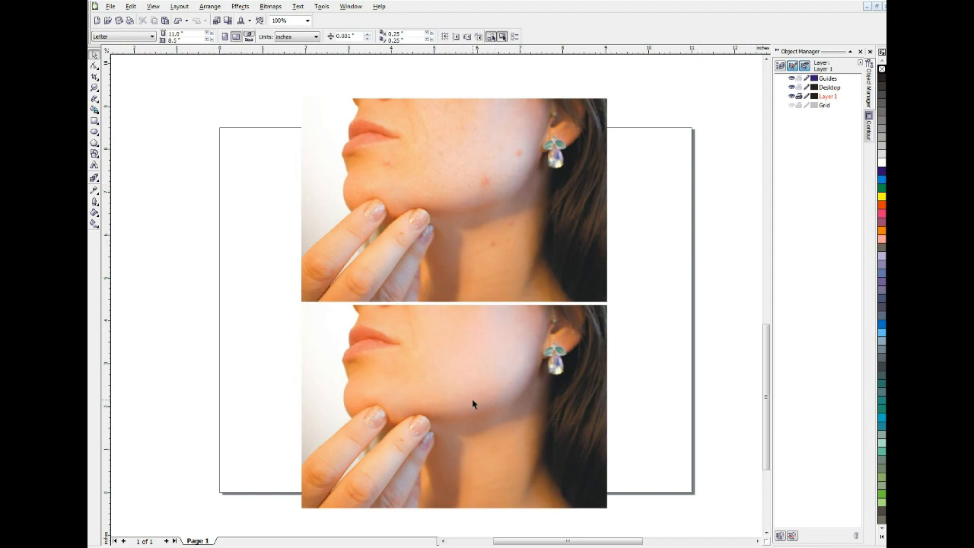
pyautogui.moveTo(660, 408)
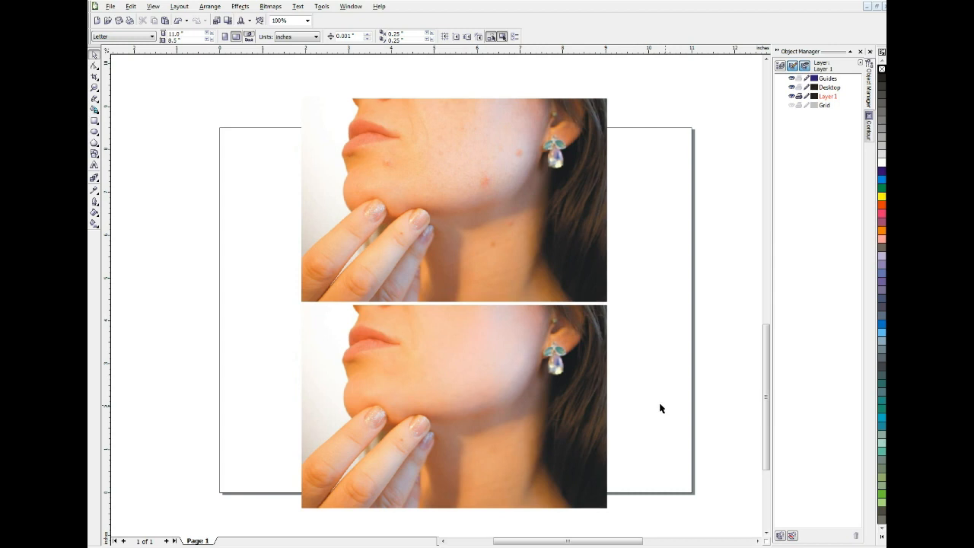
pyautogui.moveTo(483, 417)
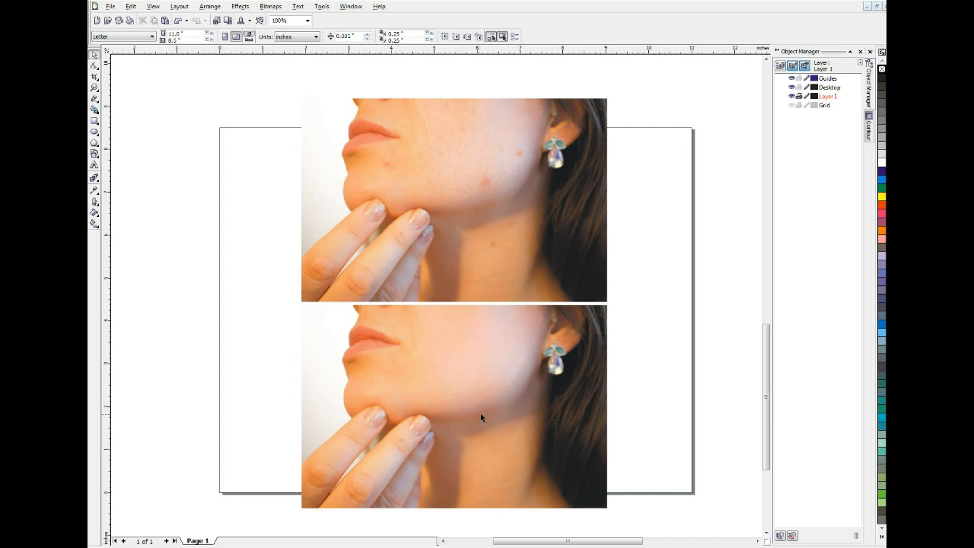
pyautogui.moveTo(494, 209)
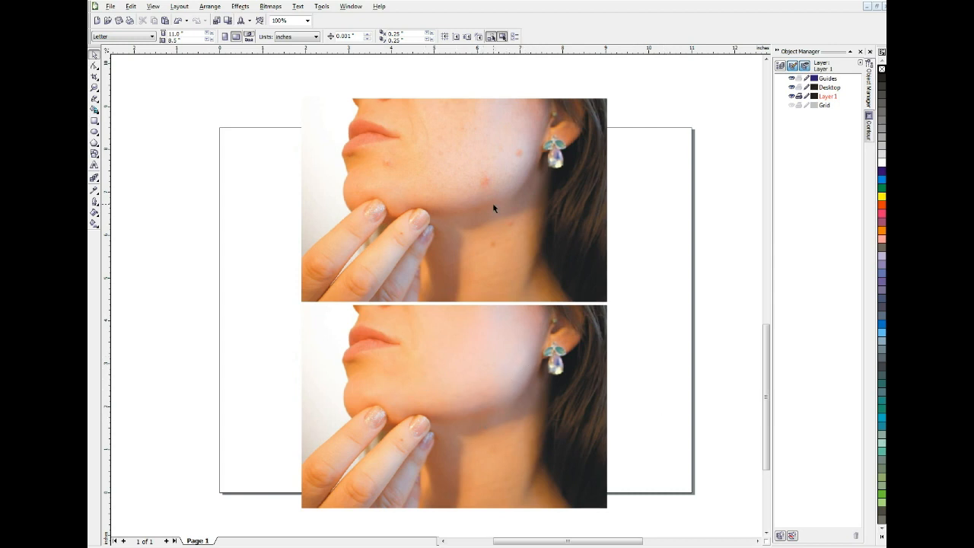
pyautogui.moveTo(429, 411)
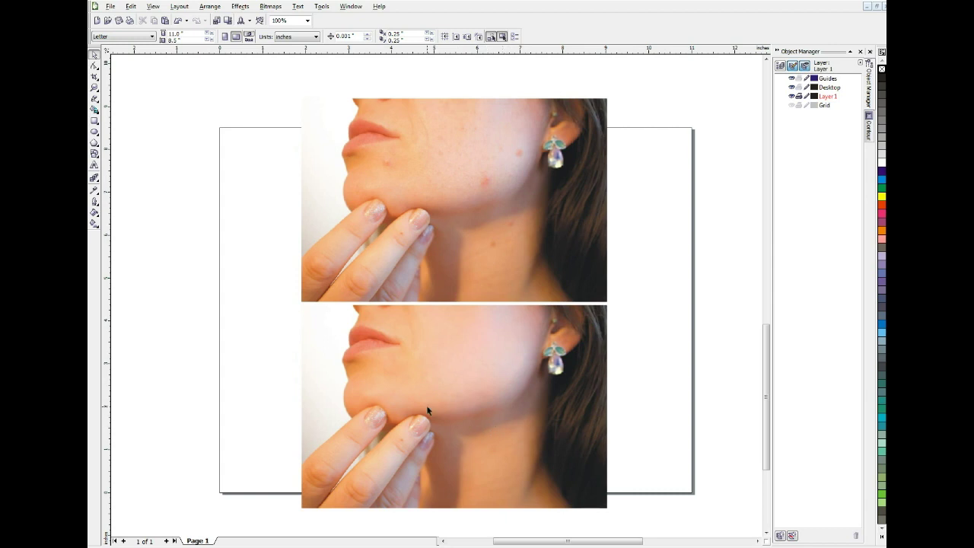
pyautogui.moveTo(460, 398)
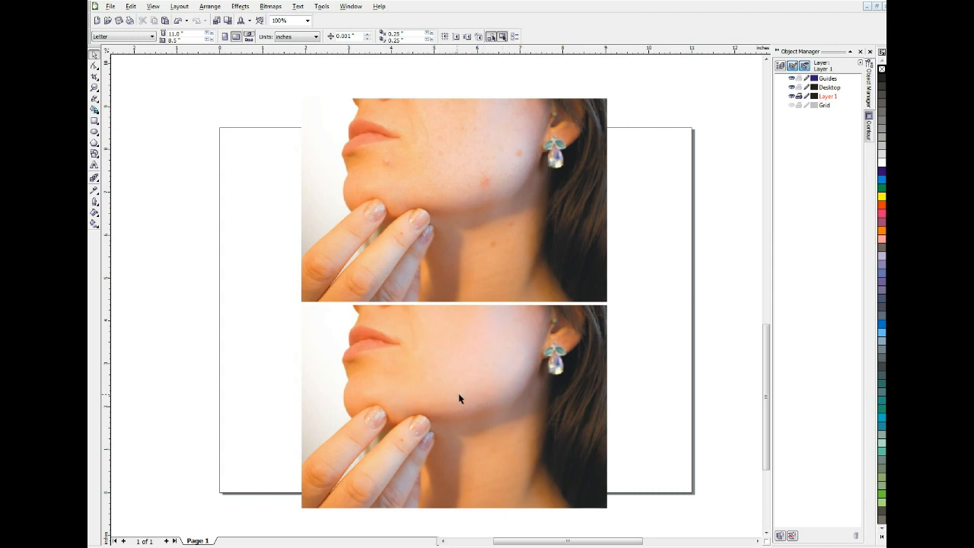
pyautogui.moveTo(523, 407)
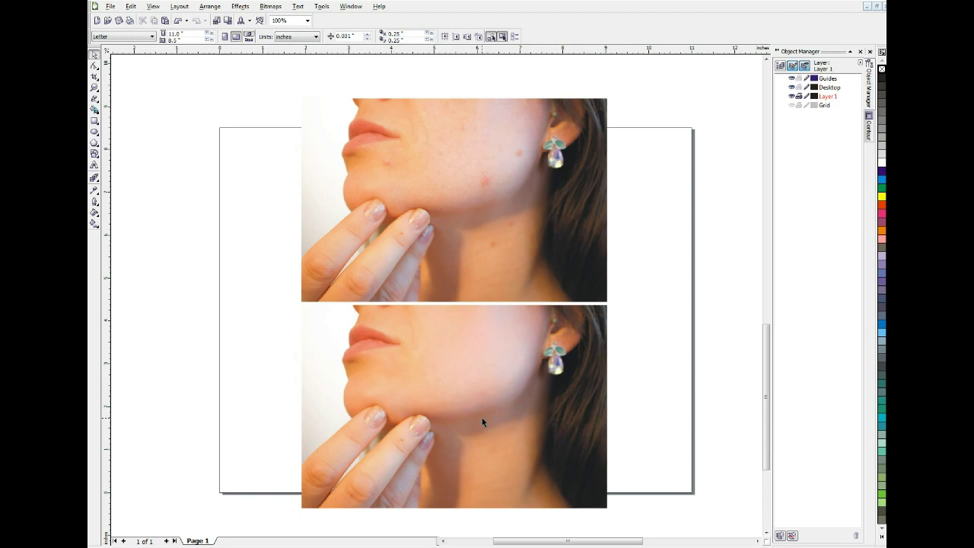
pyautogui.click(471, 409)
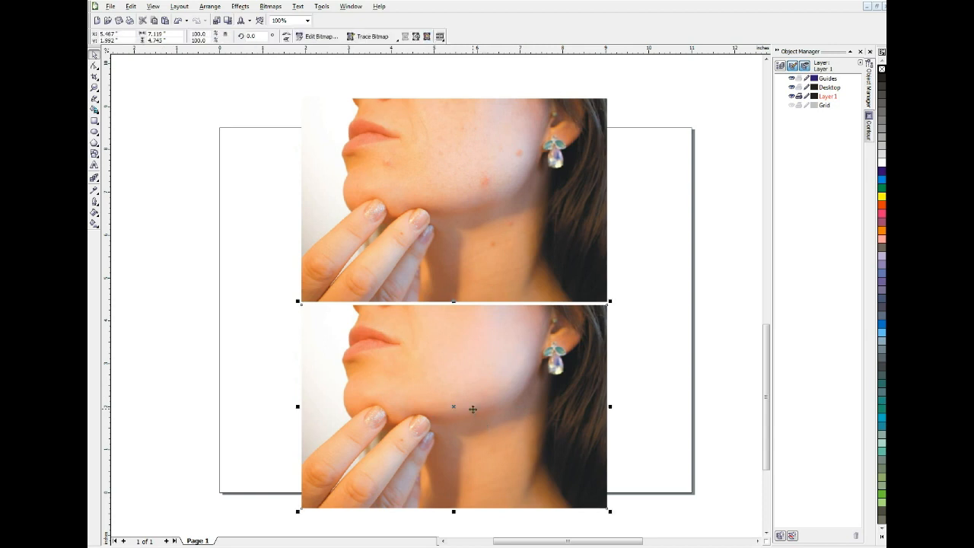
pyautogui.moveTo(435, 416)
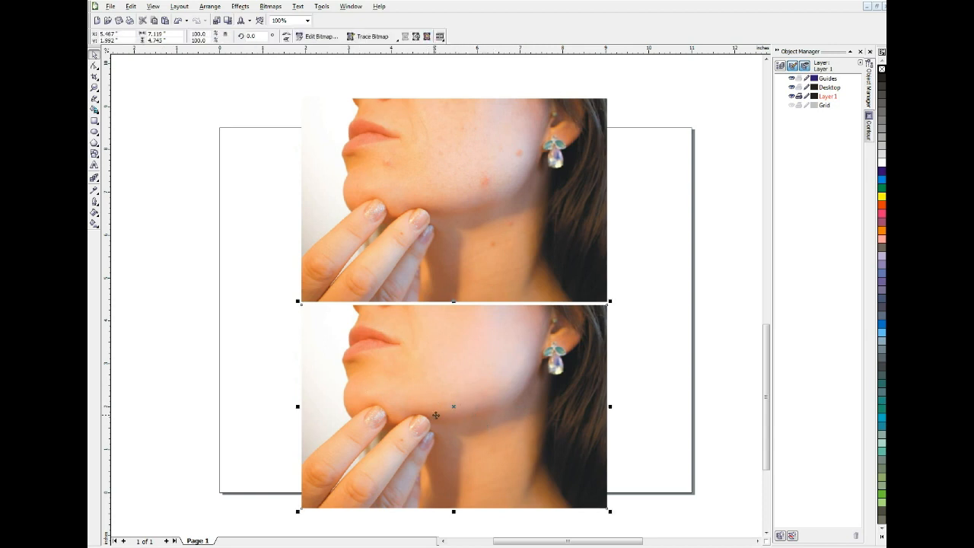